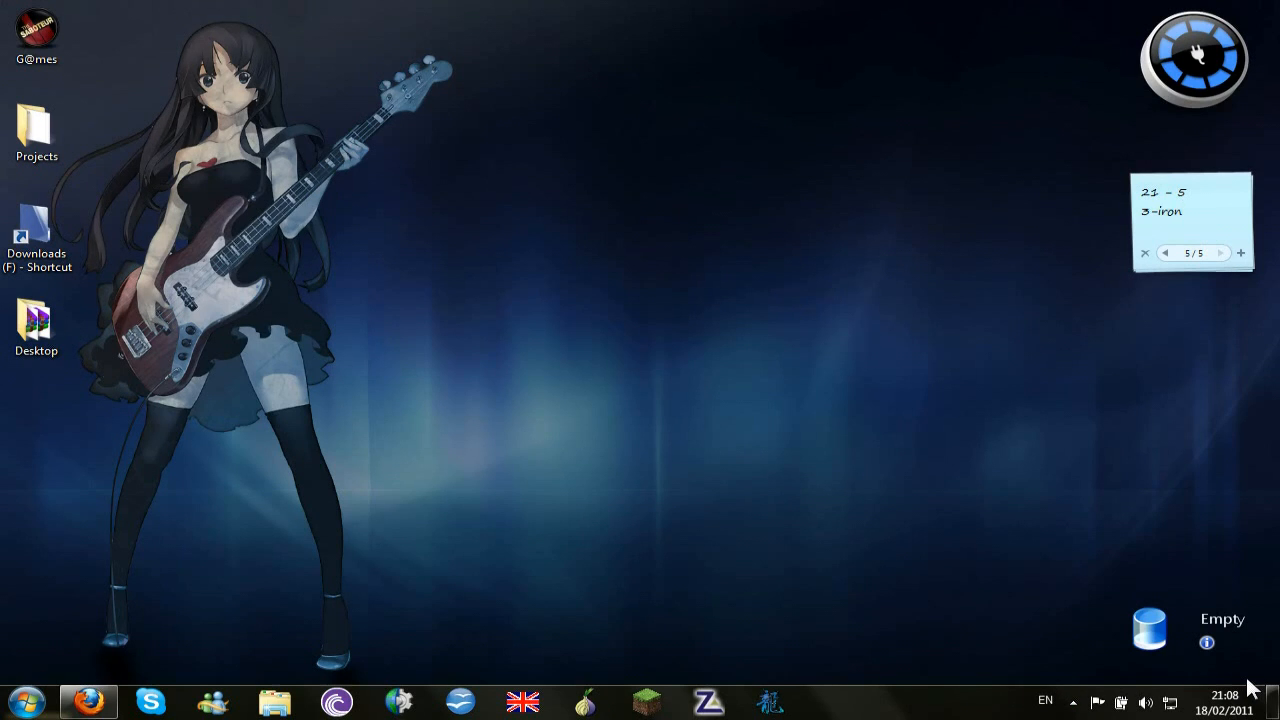
Reach the Network and Sharing Center from the system tray network icon
click(1072, 700)
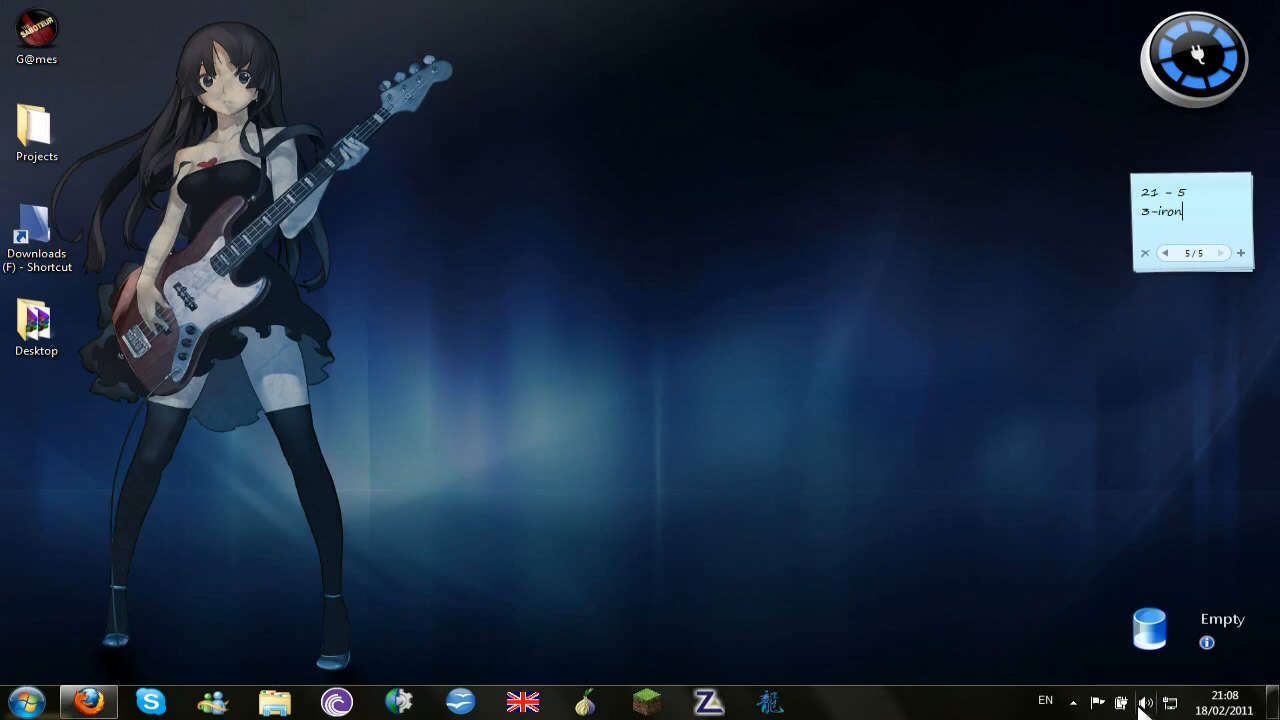
click(1172, 700)
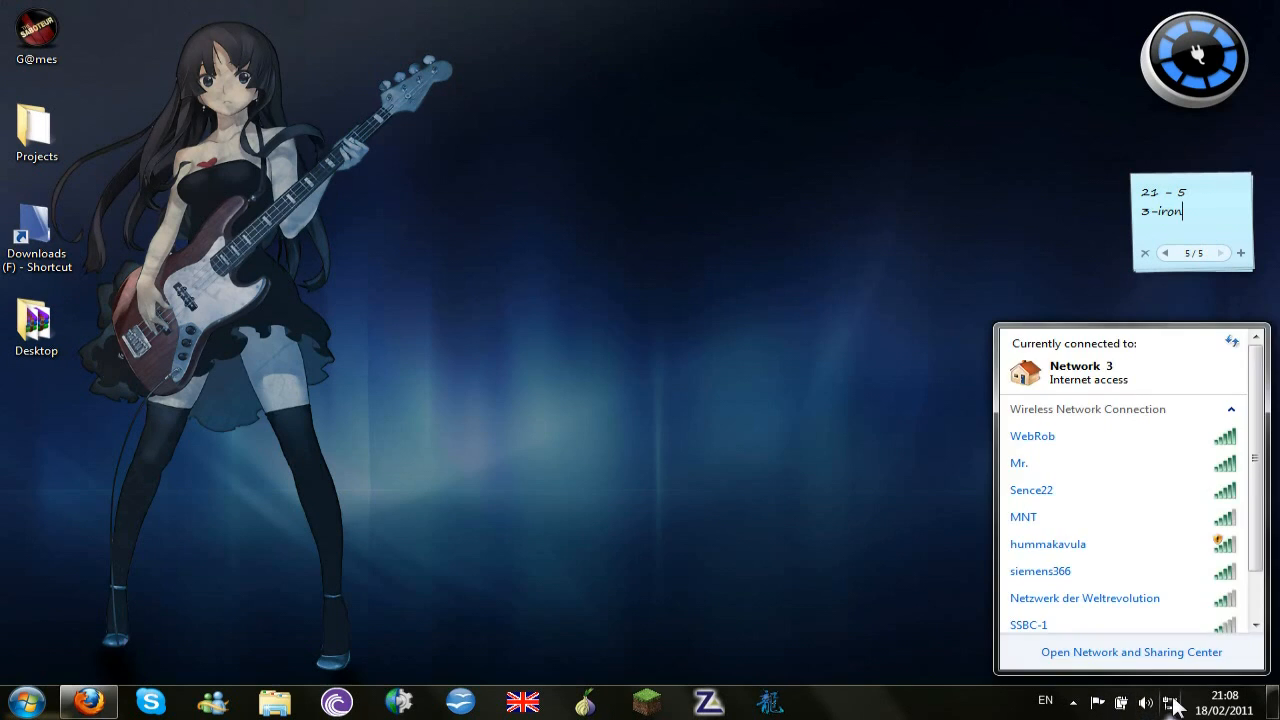
click(1132, 652)
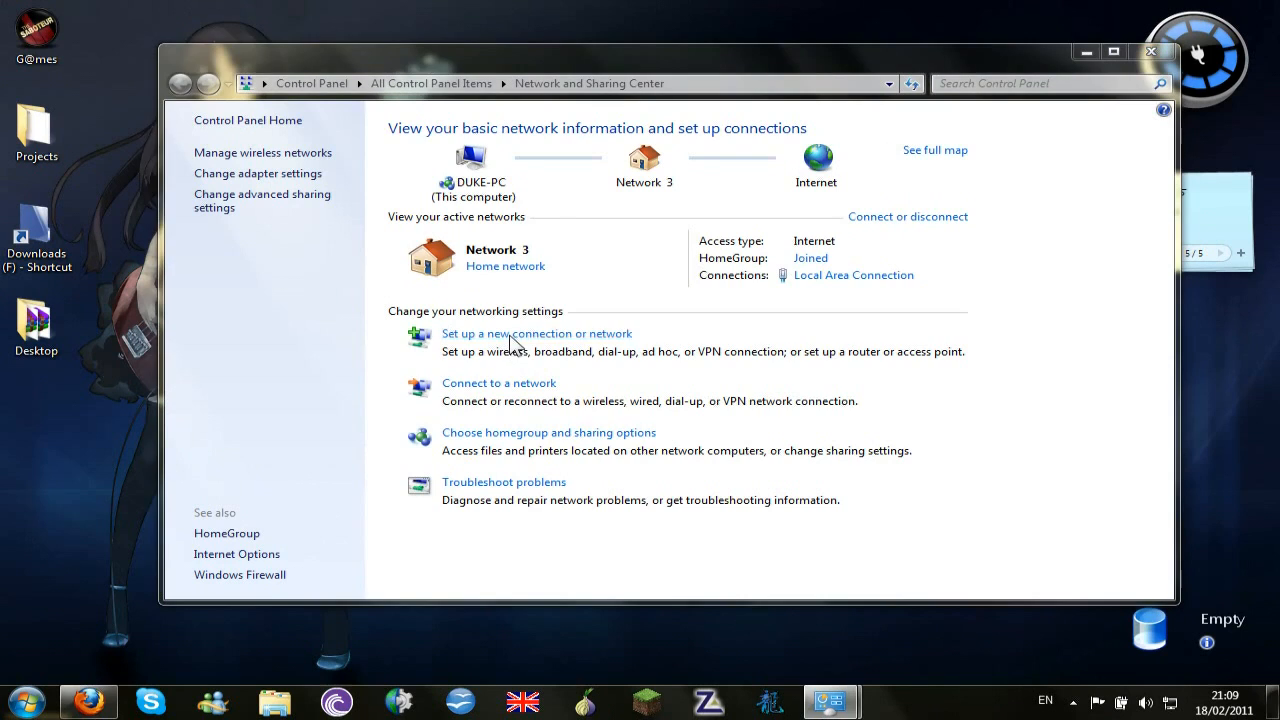
Begin a new wireless ad hoc (computer-to-computer) network and advance to its name and security page
click(536, 332)
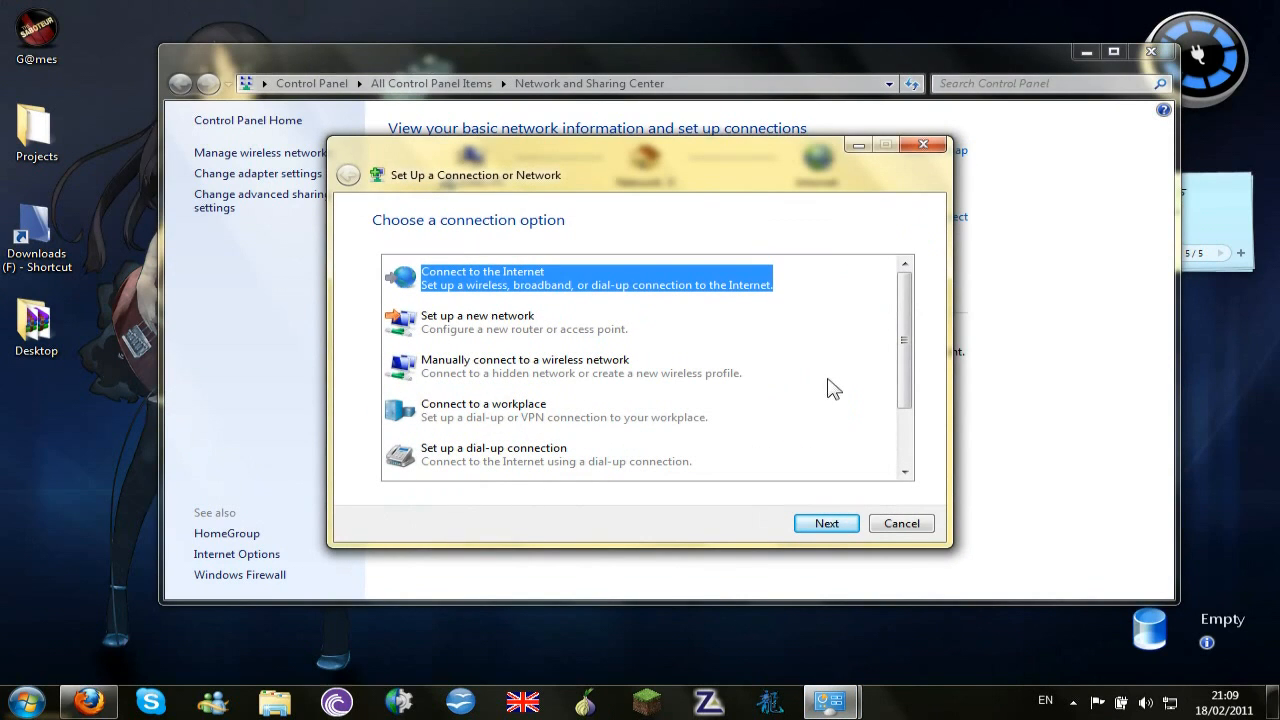
scroll(down, 3)
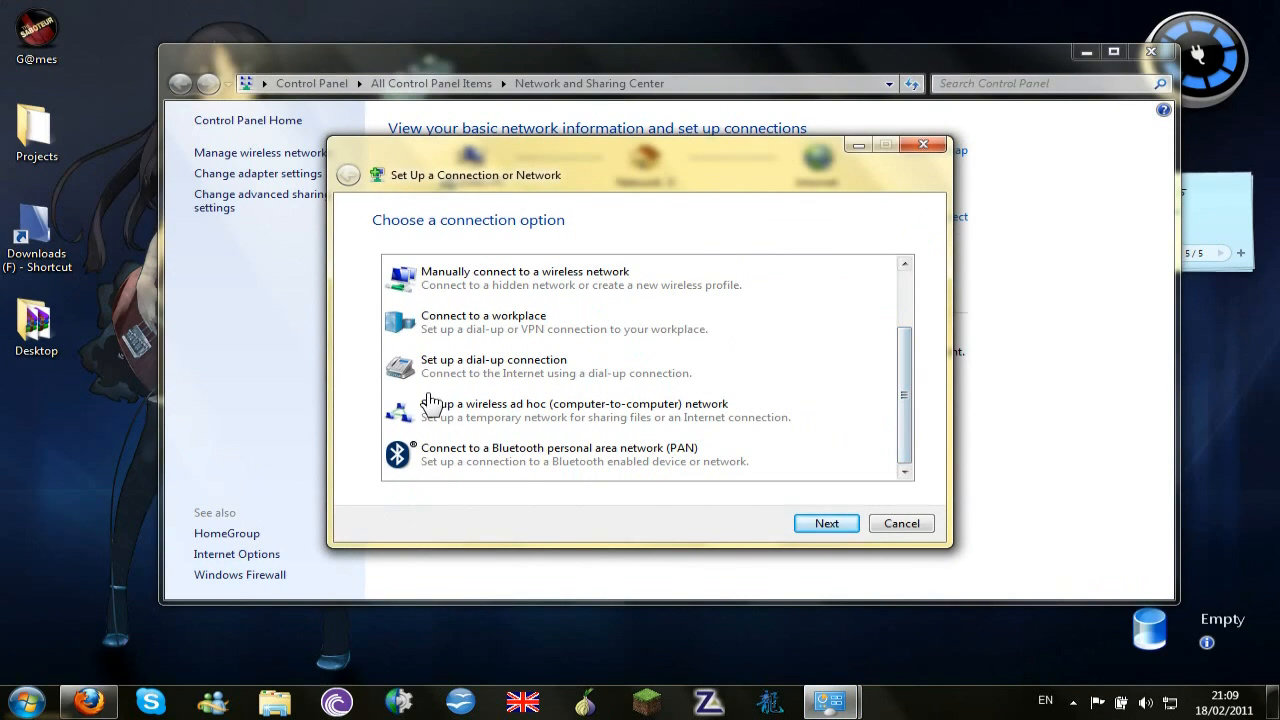
click(572, 410)
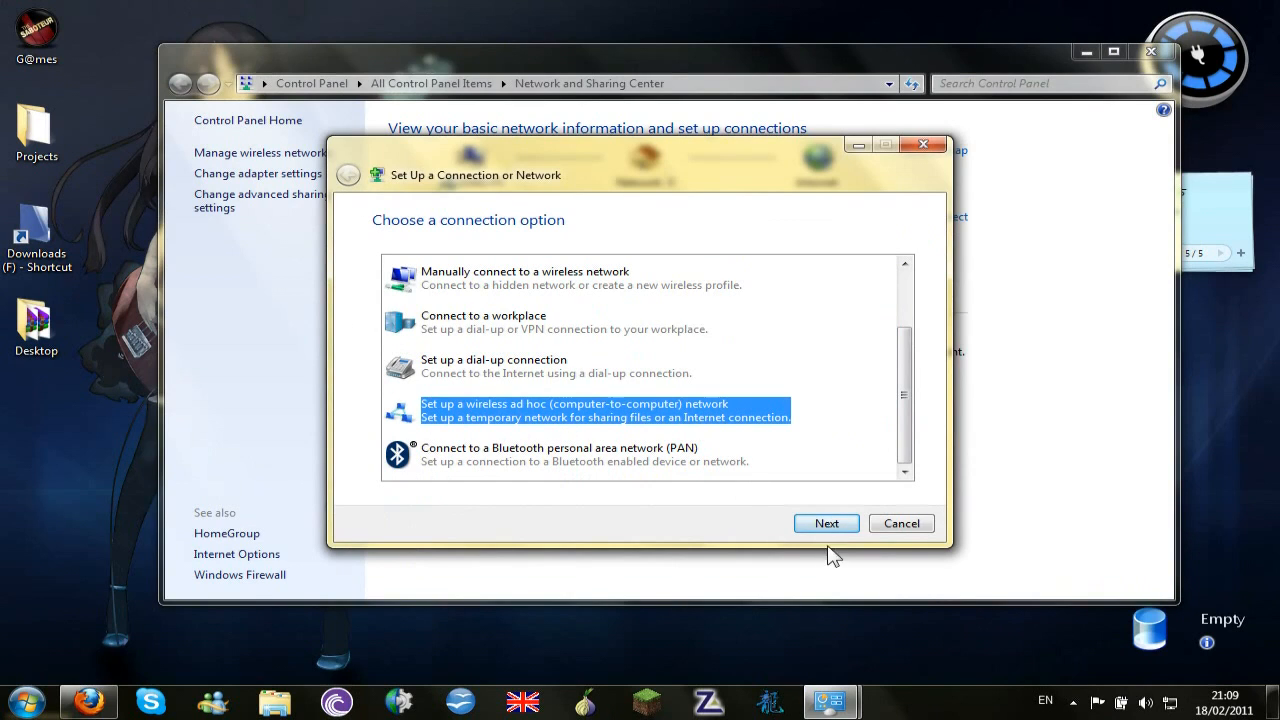
click(826, 524)
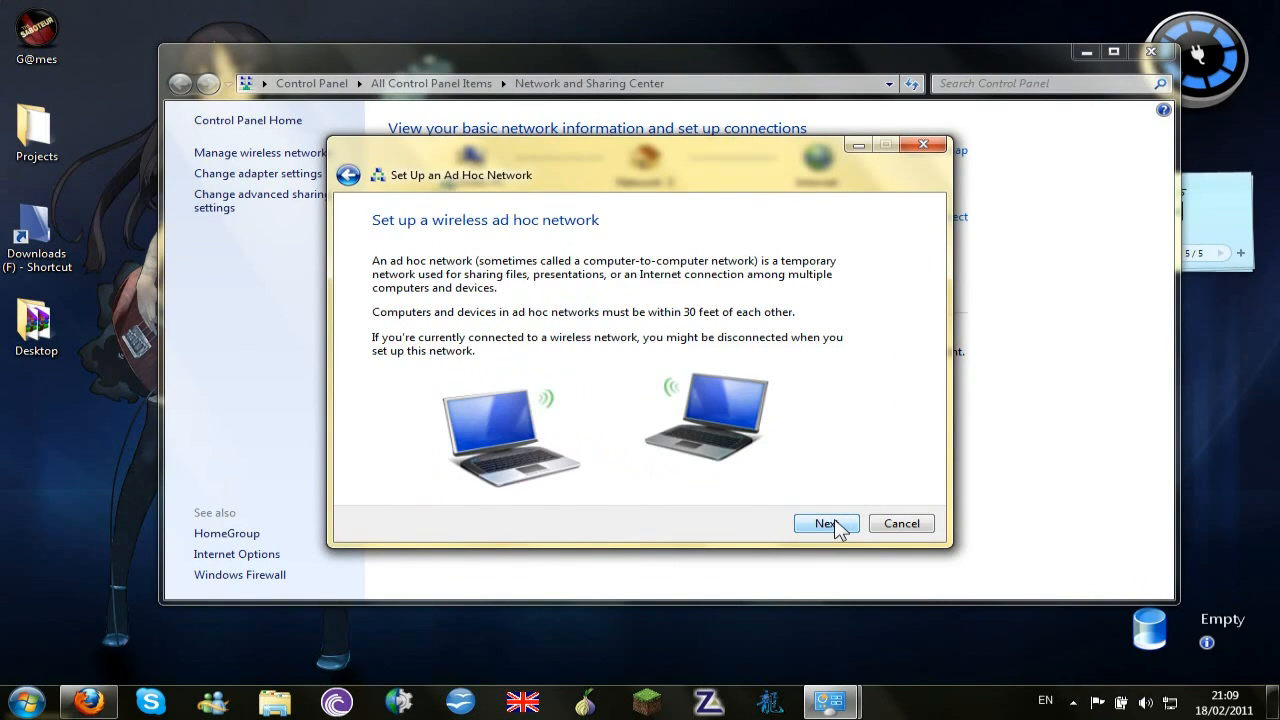
click(826, 524)
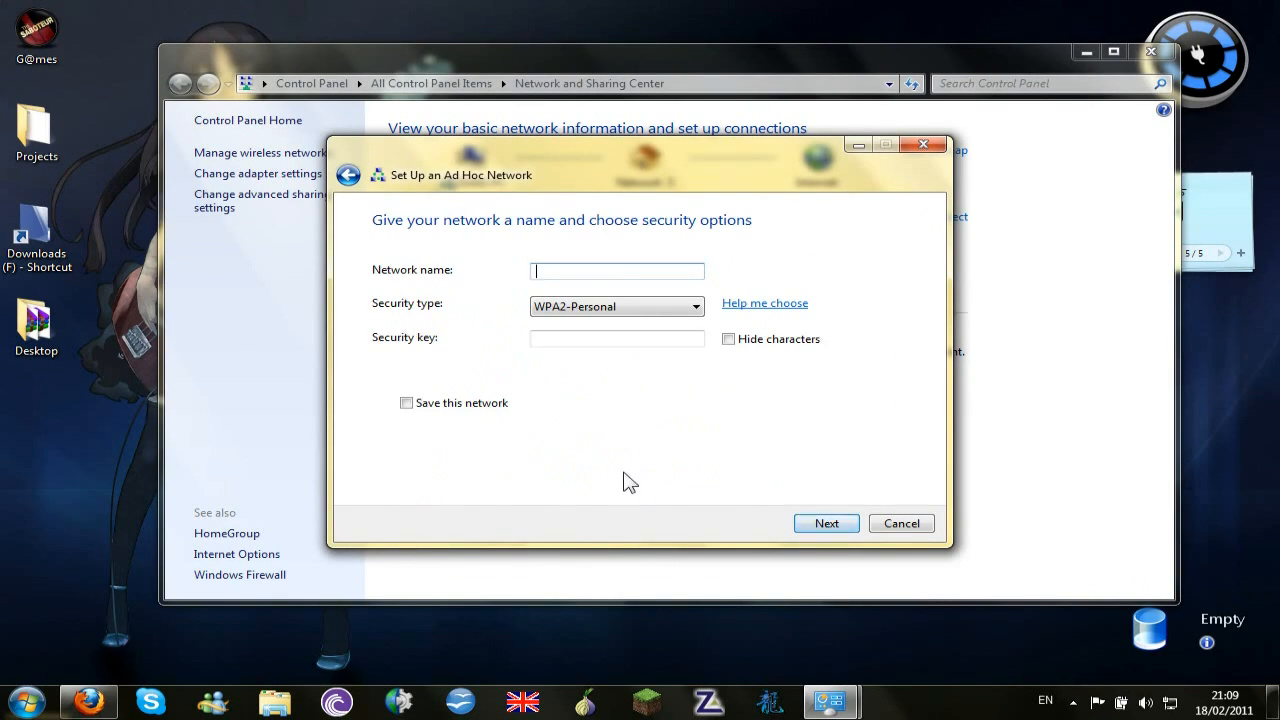
Name the new ad hoc network 'Phone-net'
text(P)
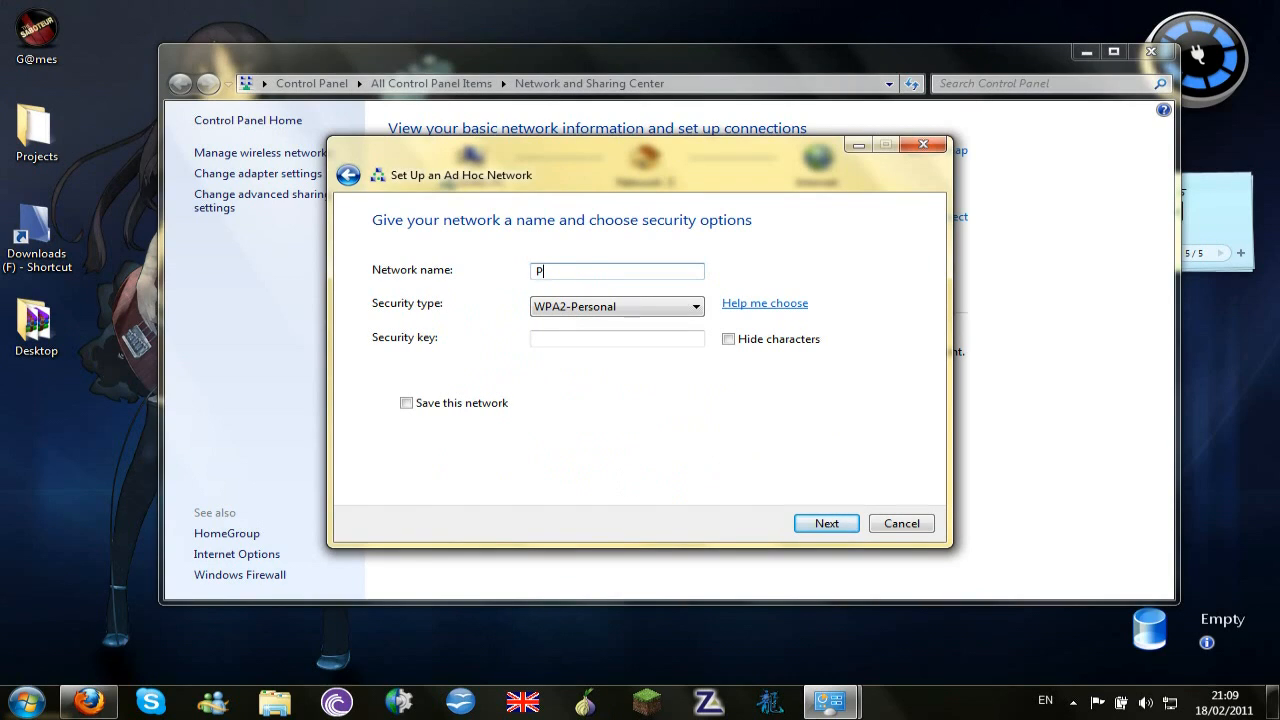
text(hone)
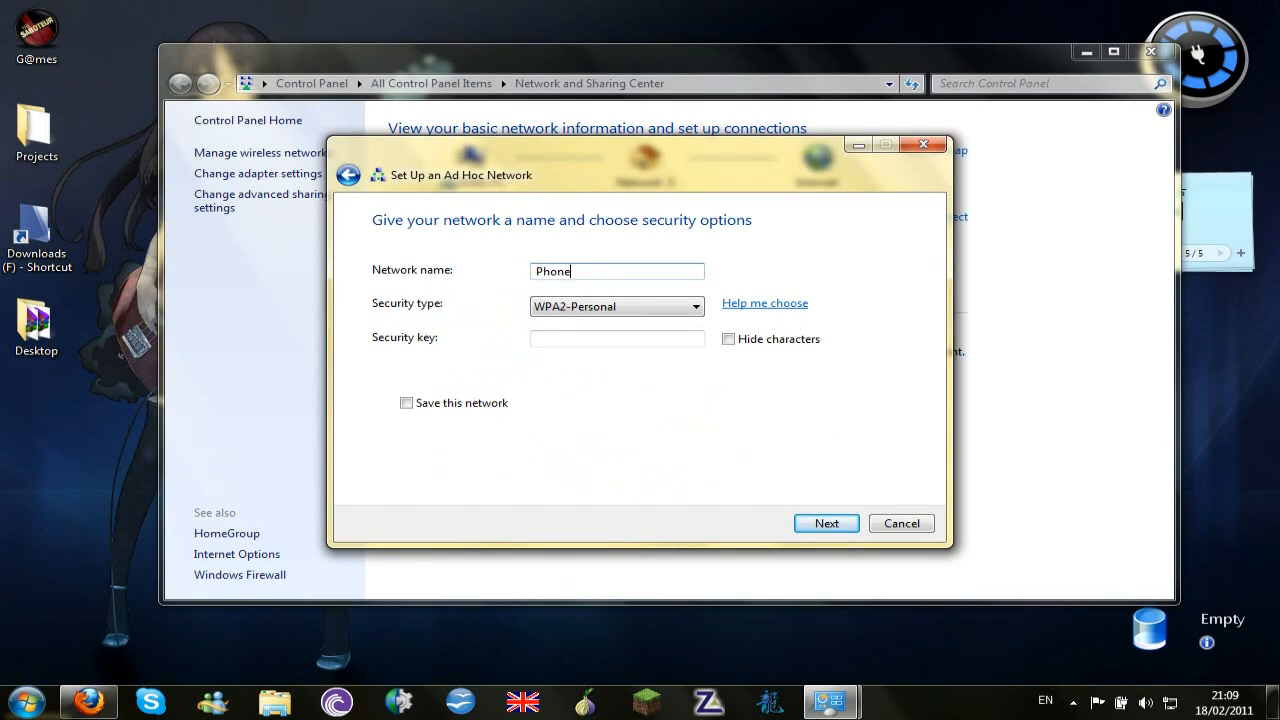
text(-net)
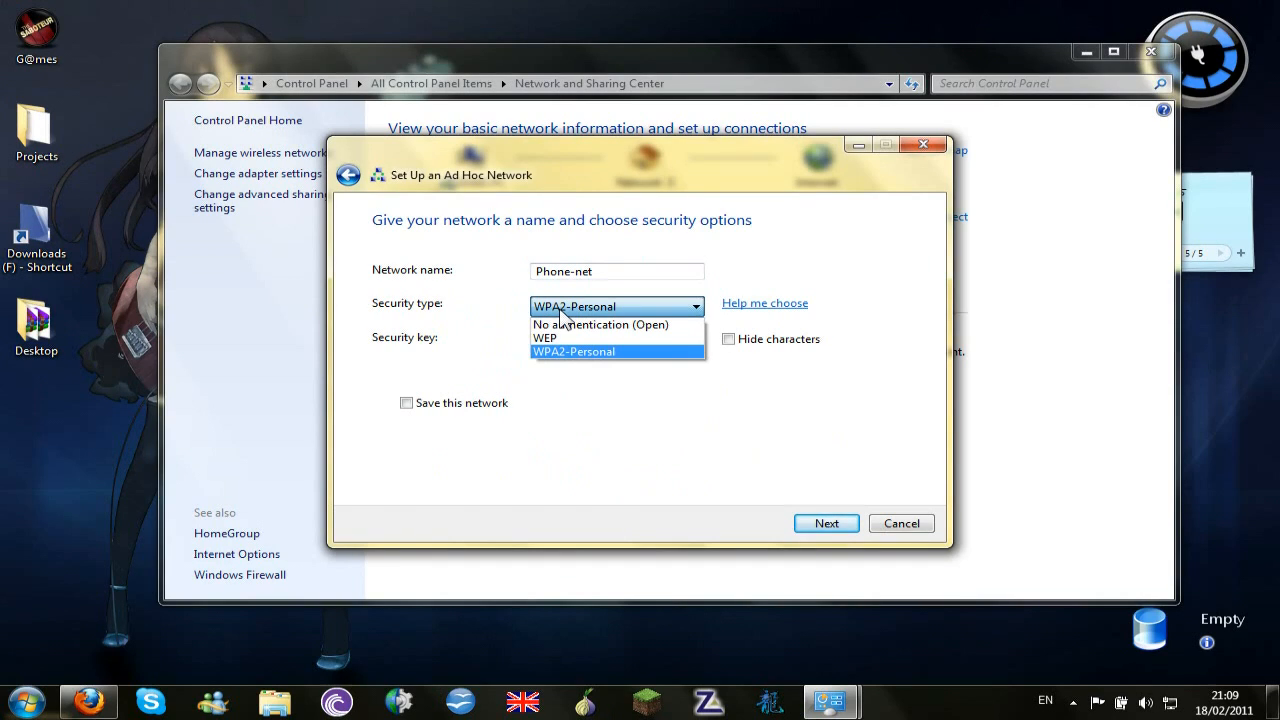
mouse_move(562, 362)
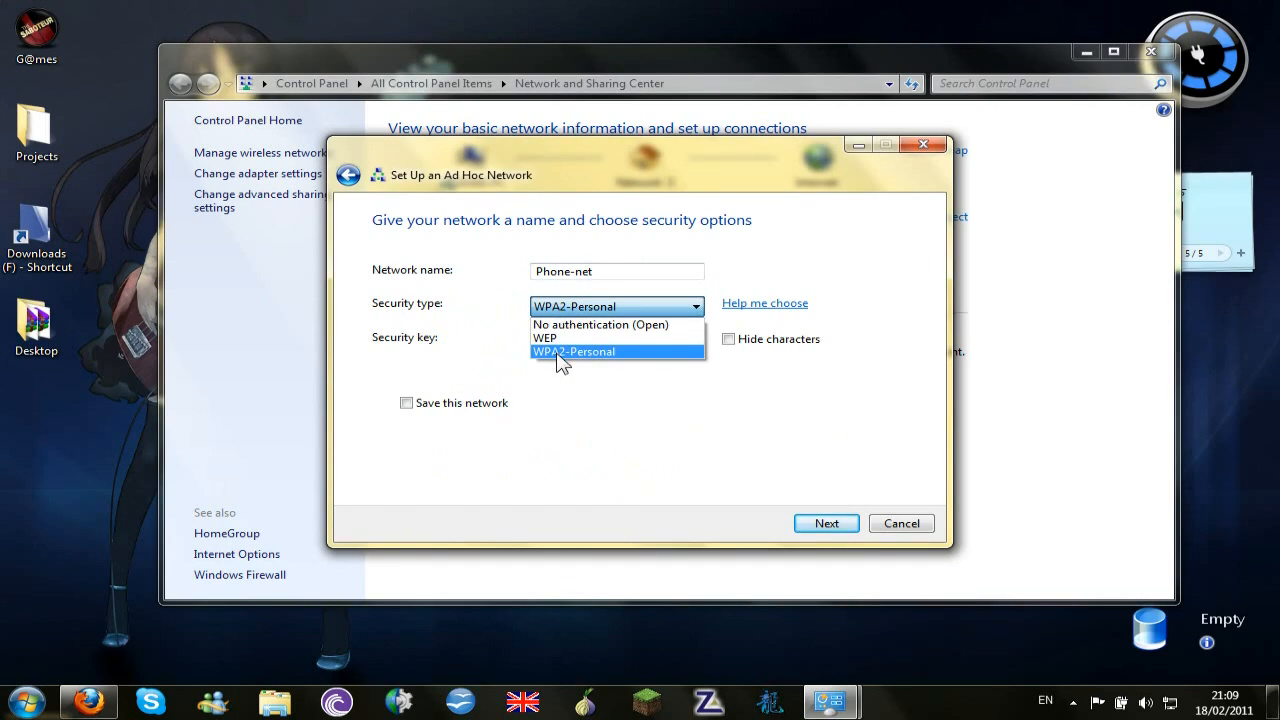
mouse_move(564, 338)
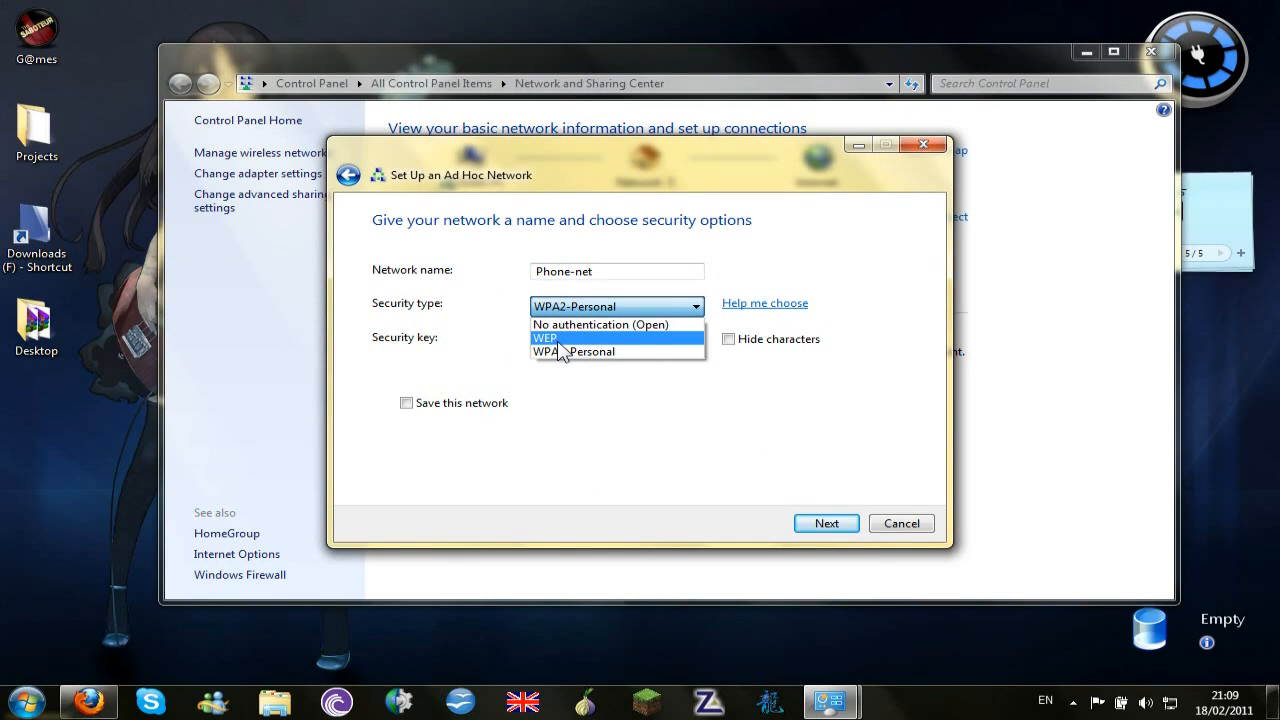
Secure it with WEP, enter a hidden security key and finish creating the network
click(544, 336)
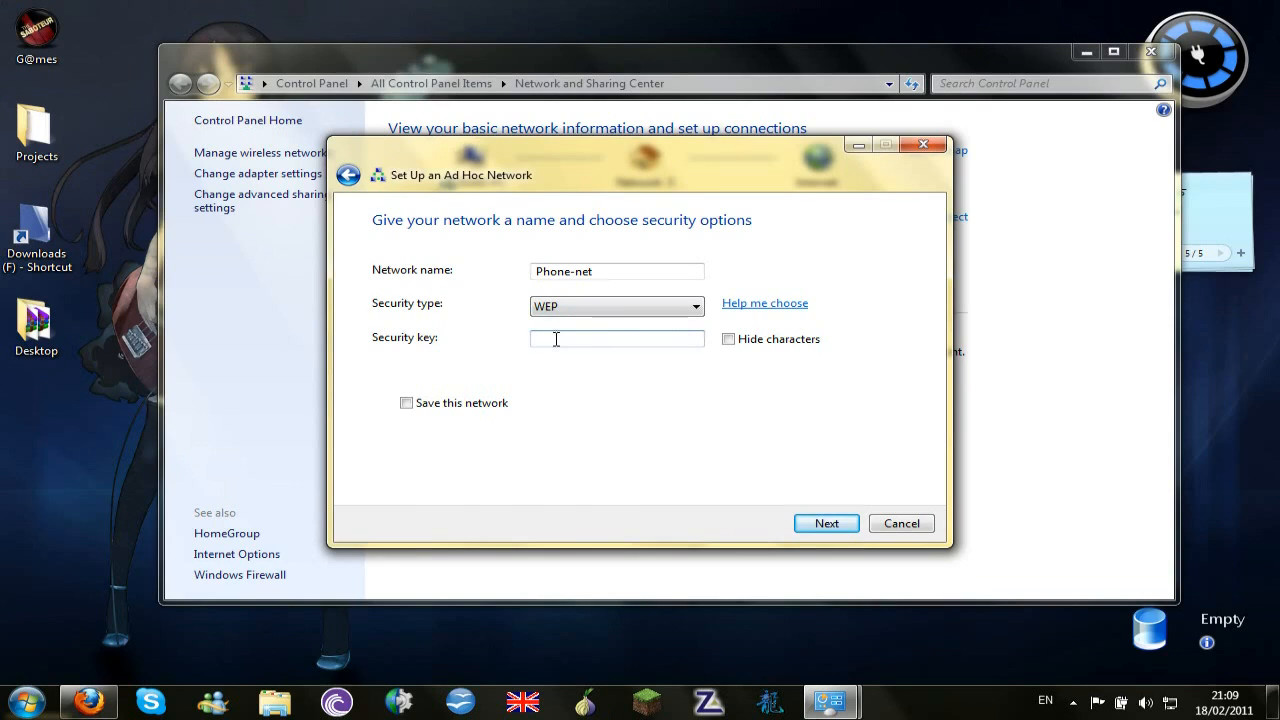
click(728, 340)
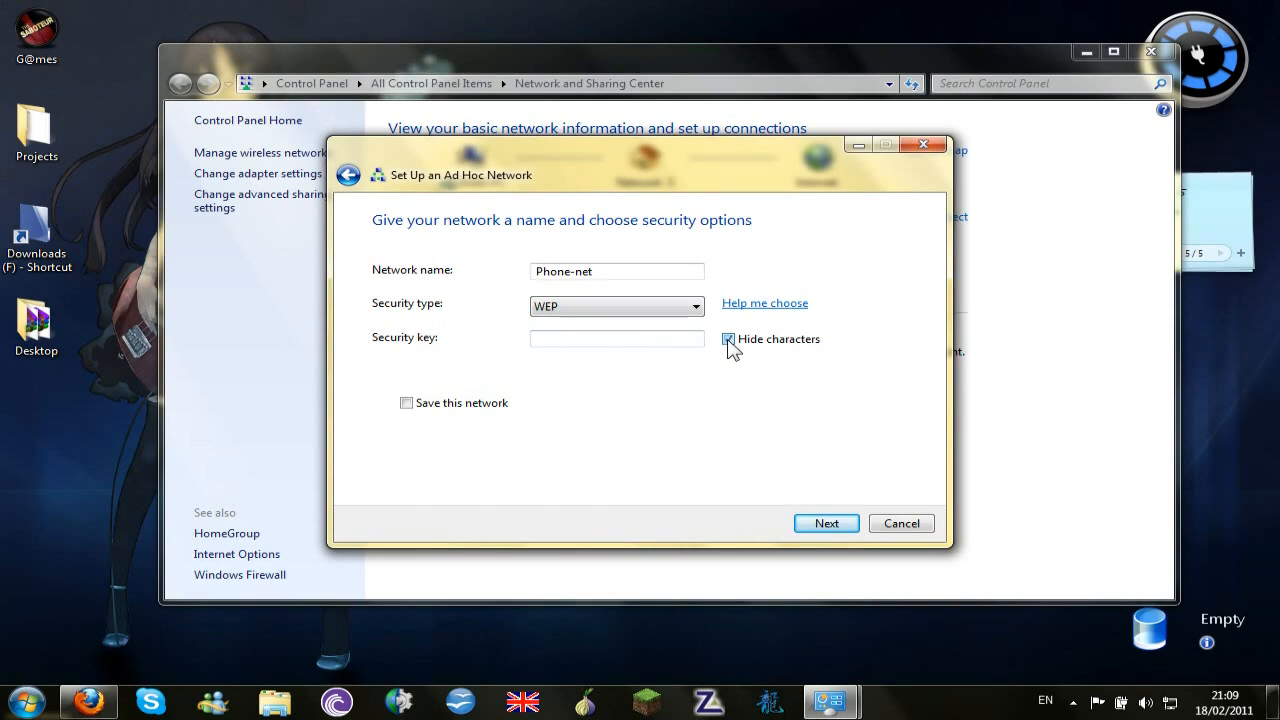
click(728, 338)
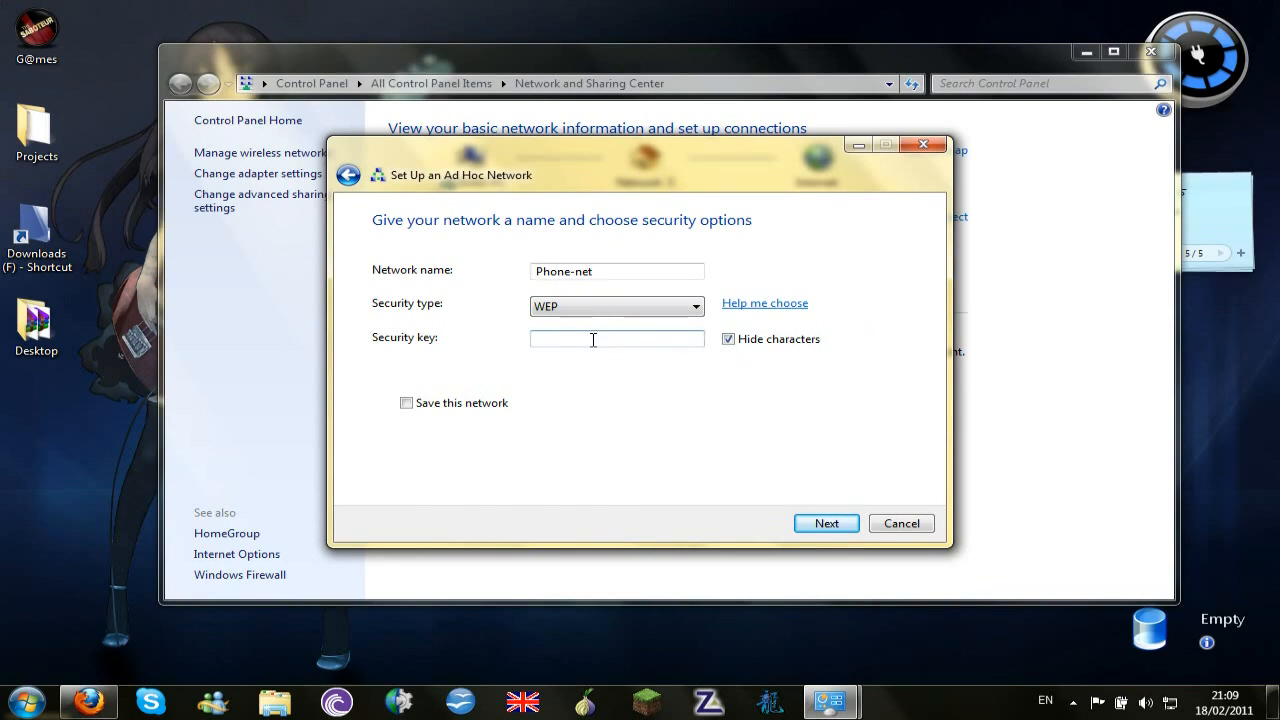
text(••)
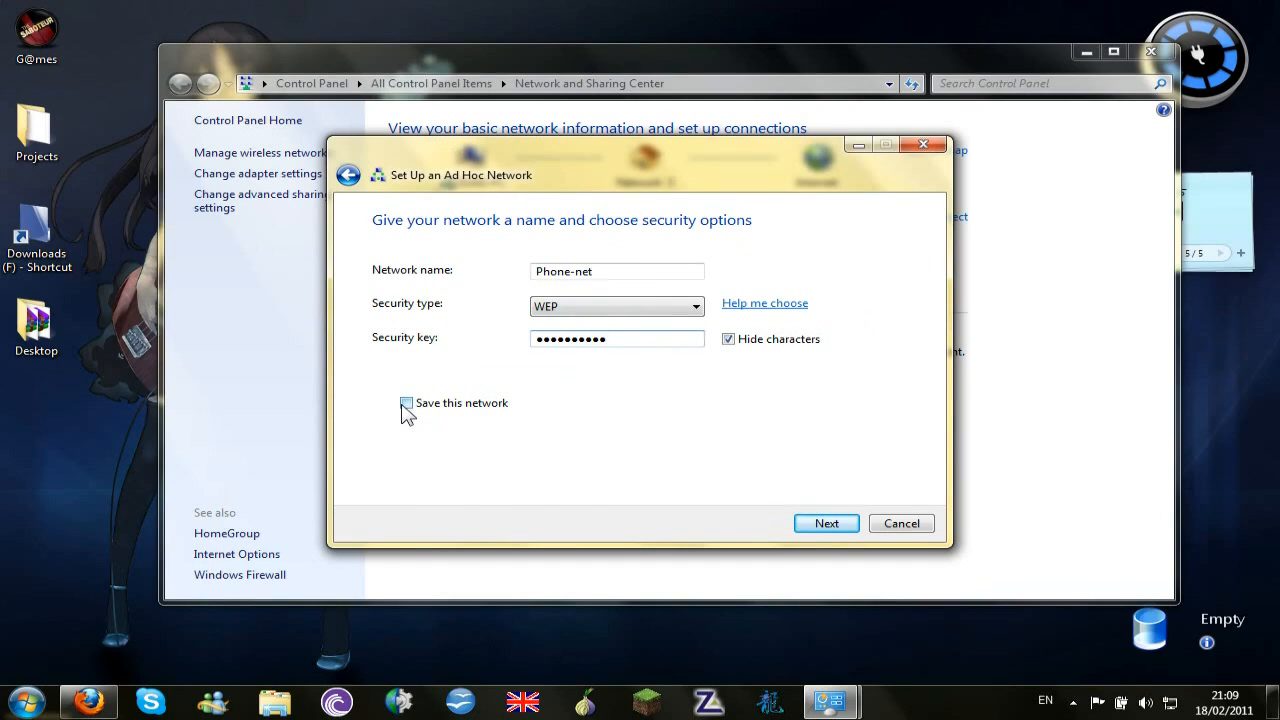
click(826, 524)
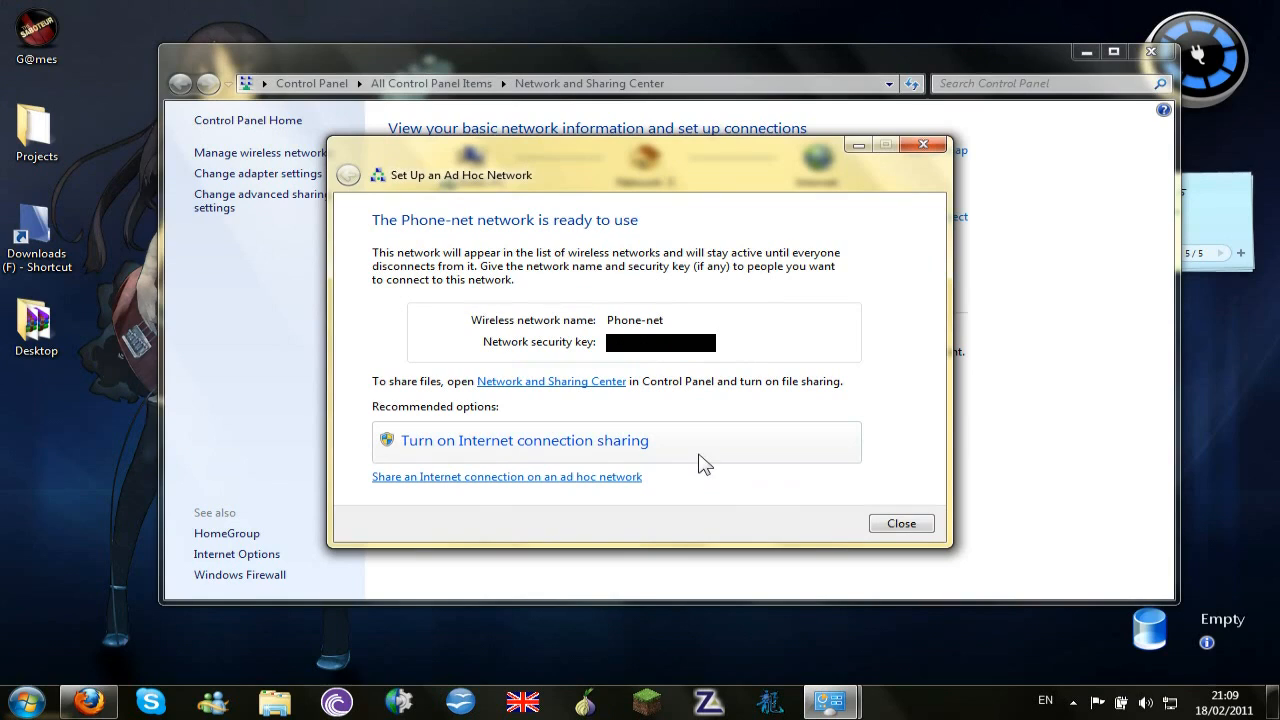
click(524, 440)
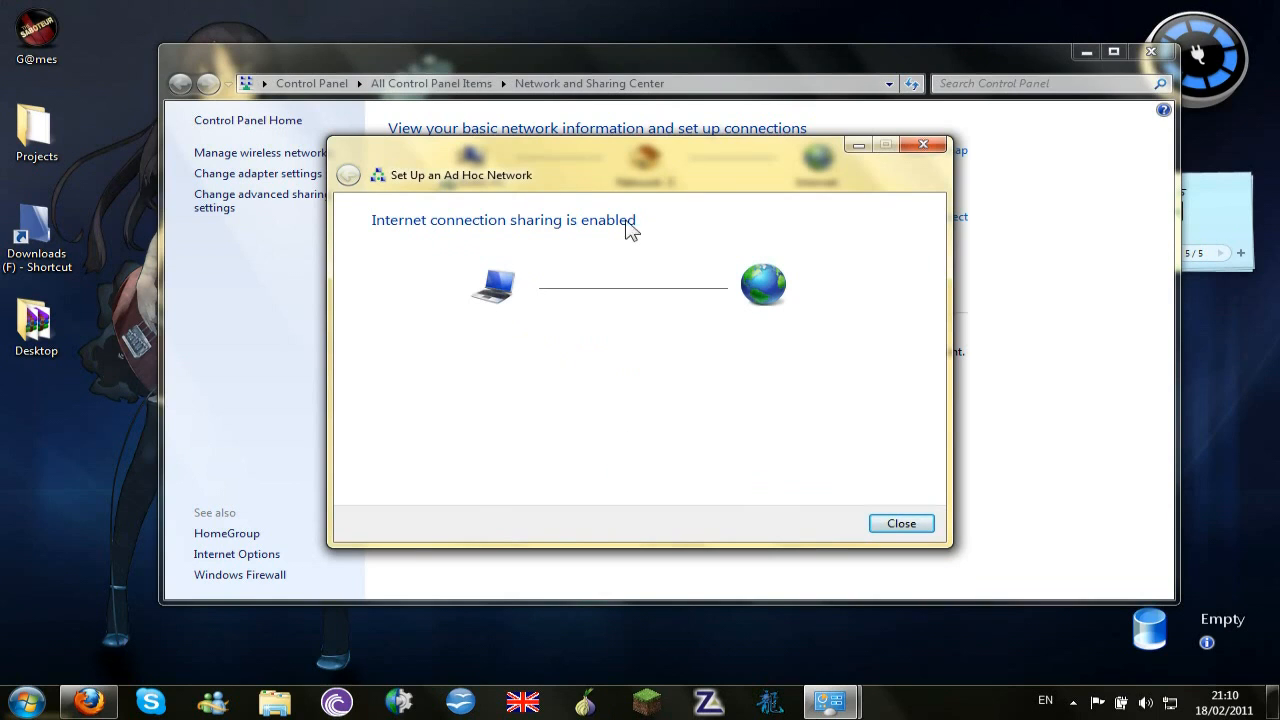
click(900, 524)
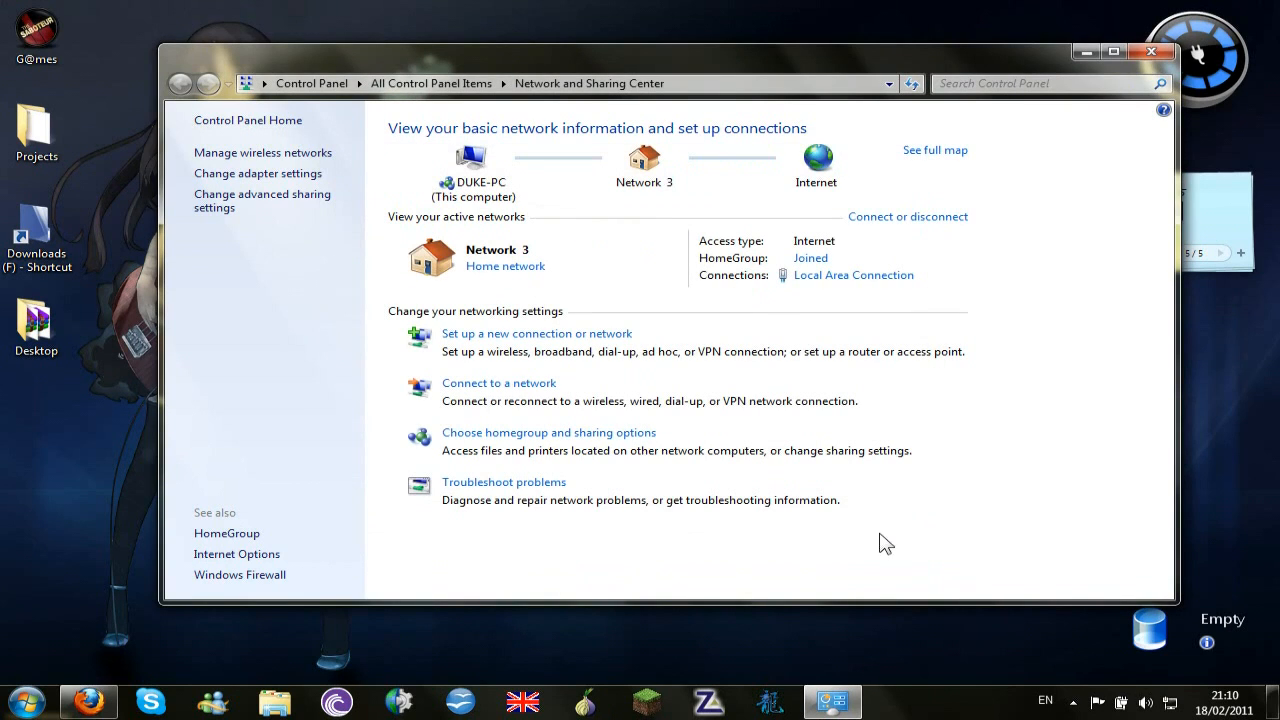
mouse_move(856, 572)
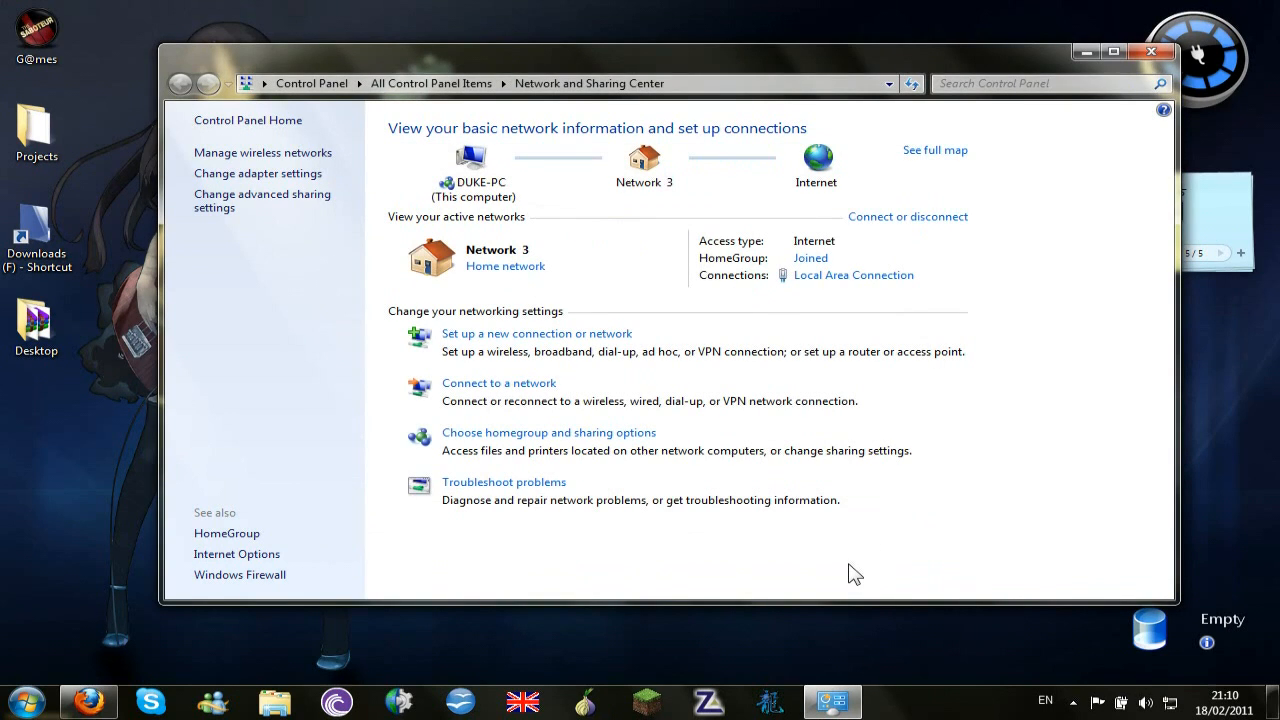
mouse_move(384, 236)
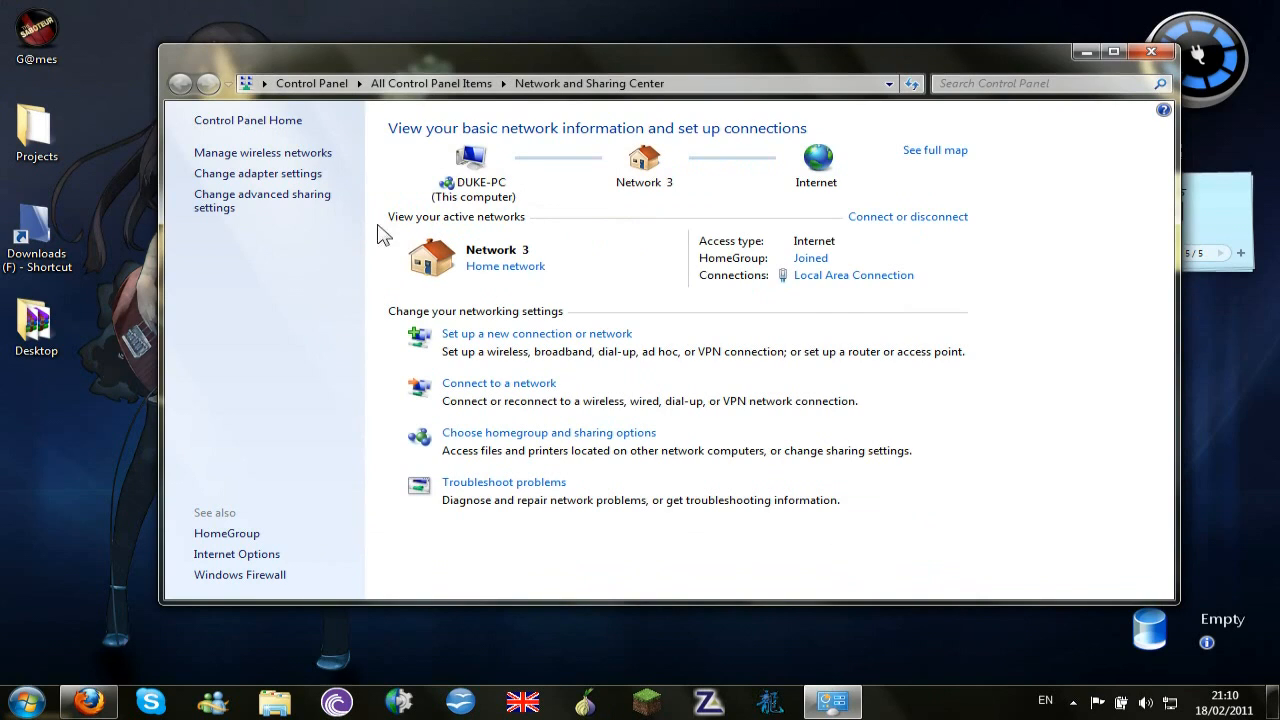
mouse_move(350, 264)
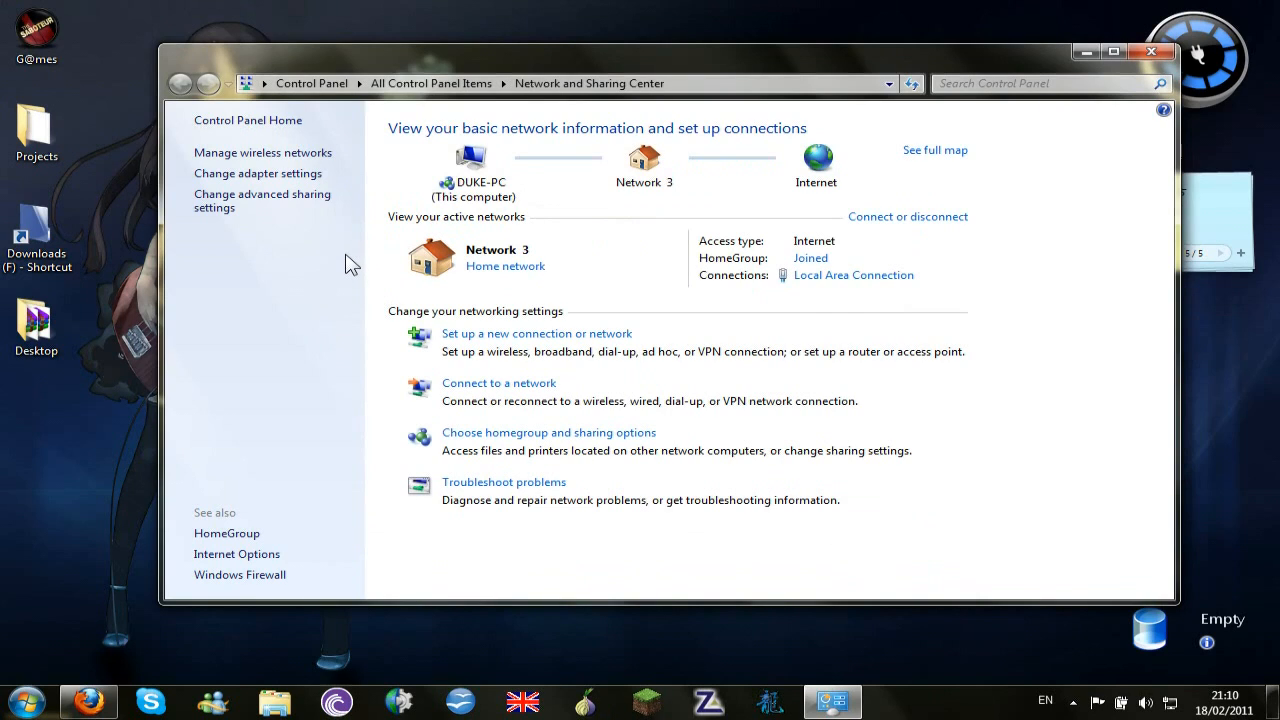
mouse_move(336, 244)
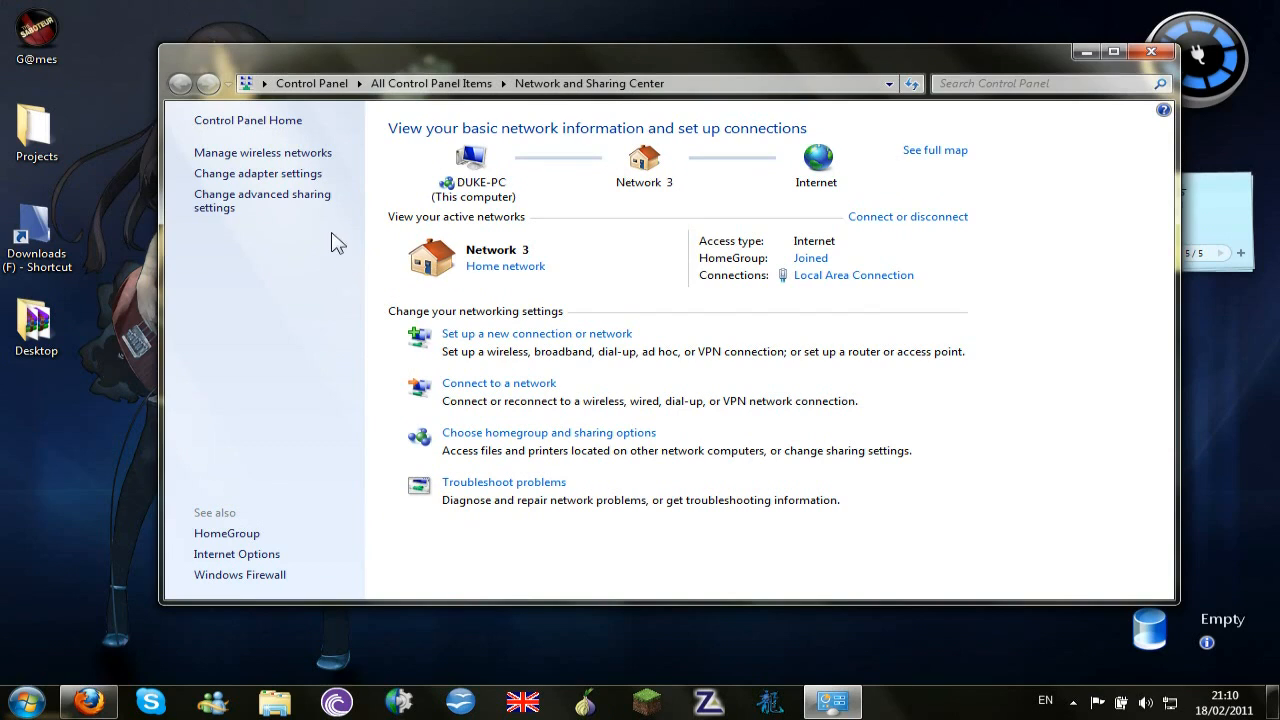
Confirm in Local Area Connection's Sharing settings that Internet connection sharing is enabled, then accept
click(256, 172)
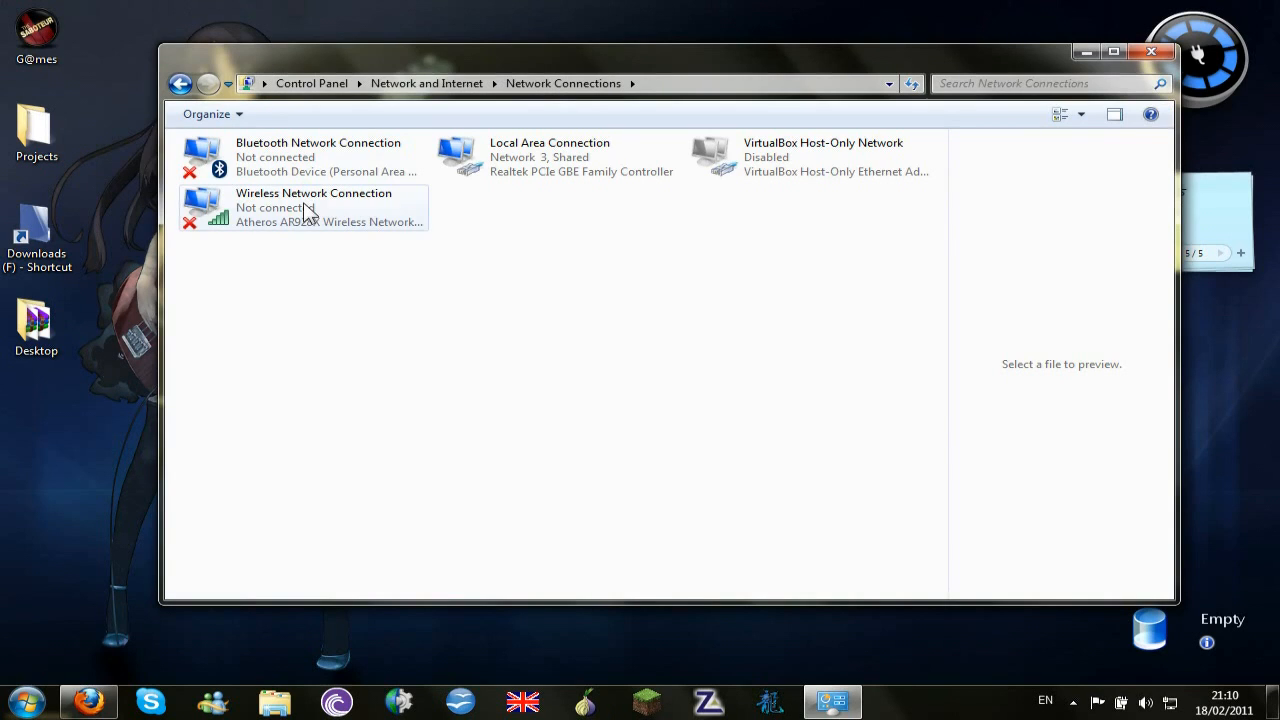
mouse_move(480, 160)
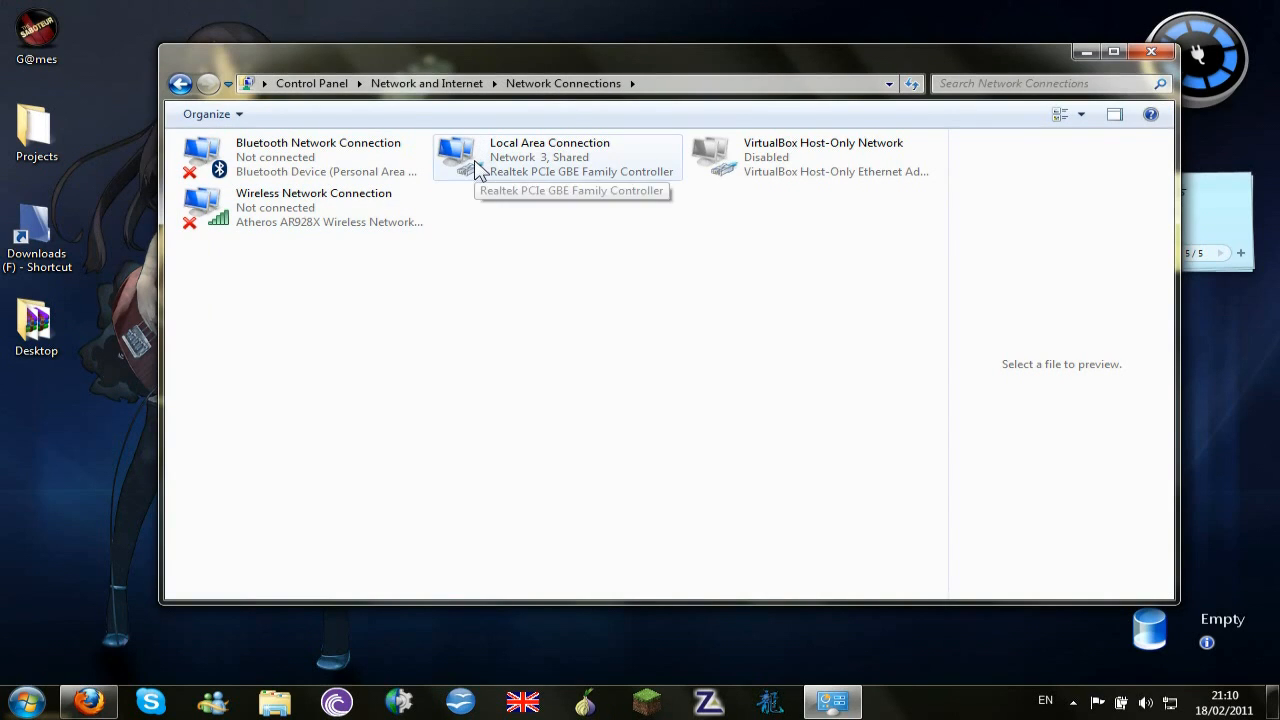
right_click(556, 156)
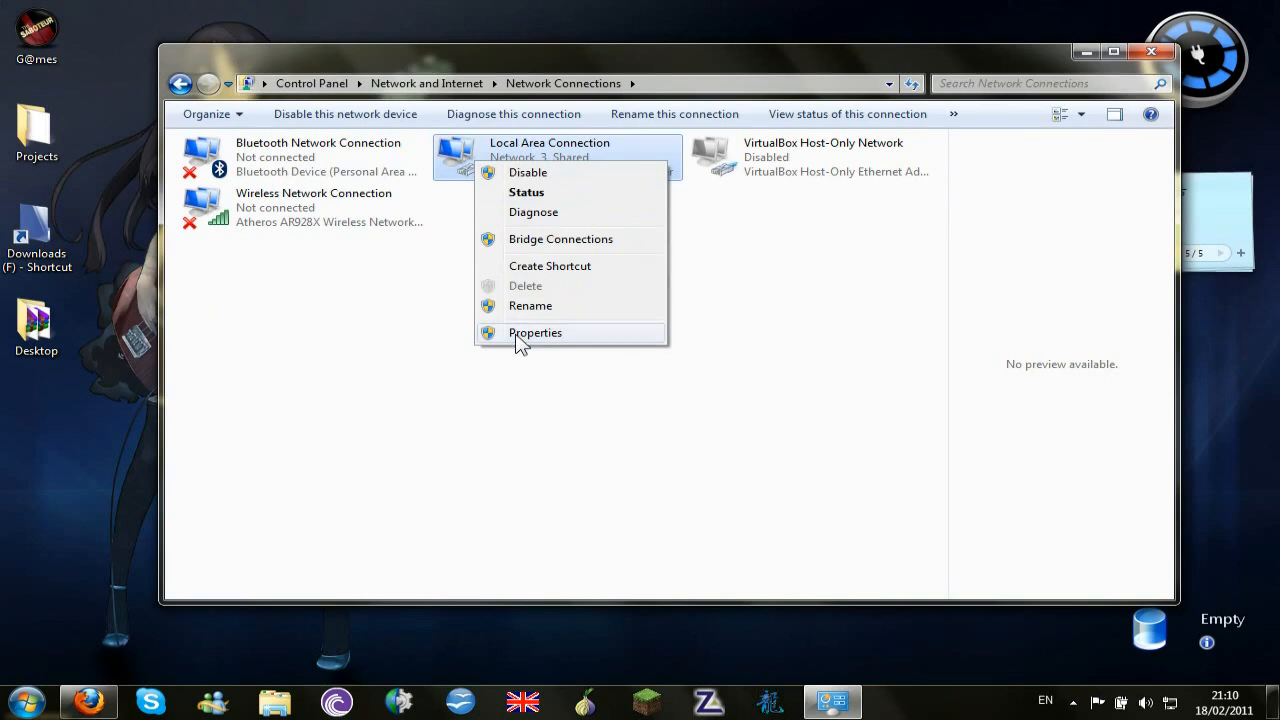
click(536, 332)
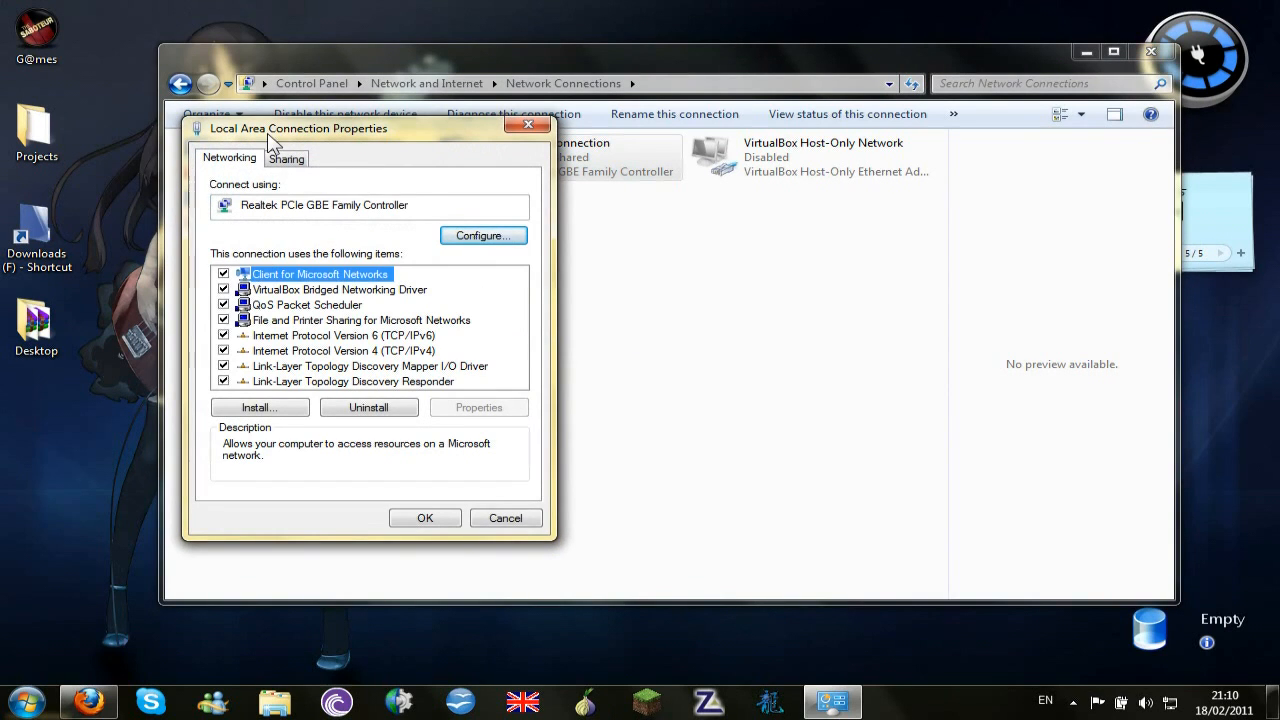
click(286, 158)
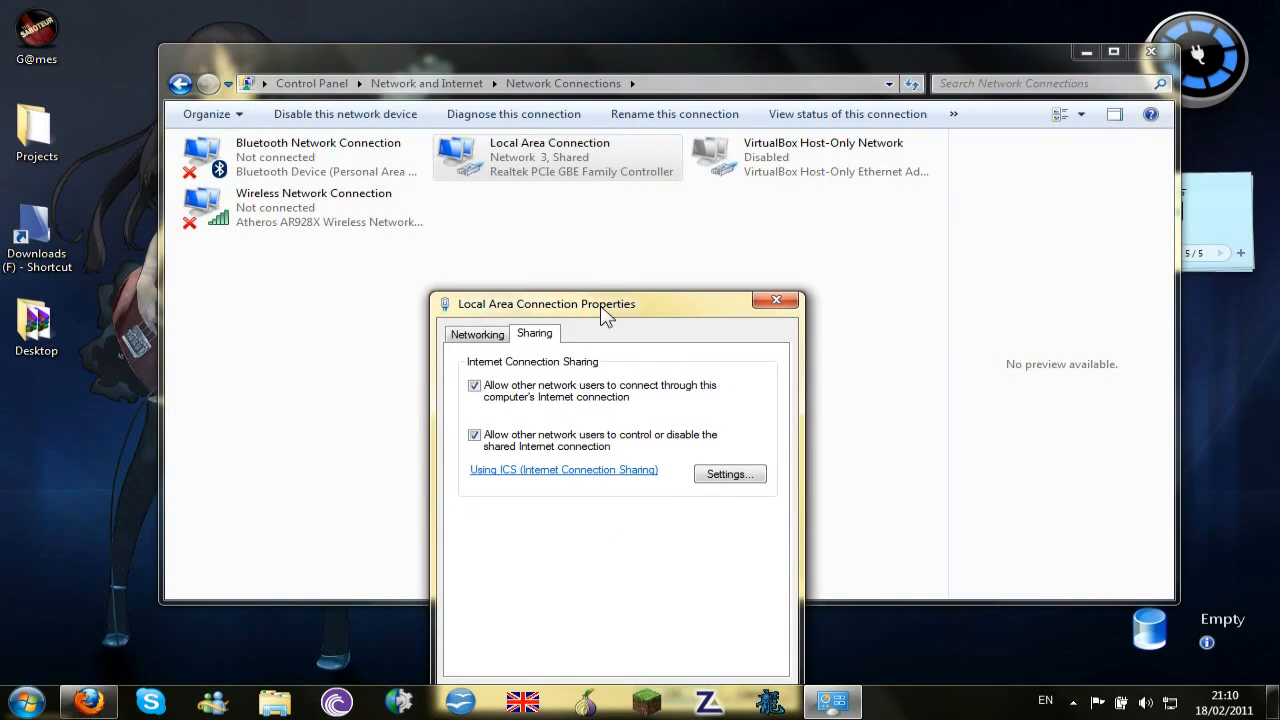
mouse_move(588, 316)
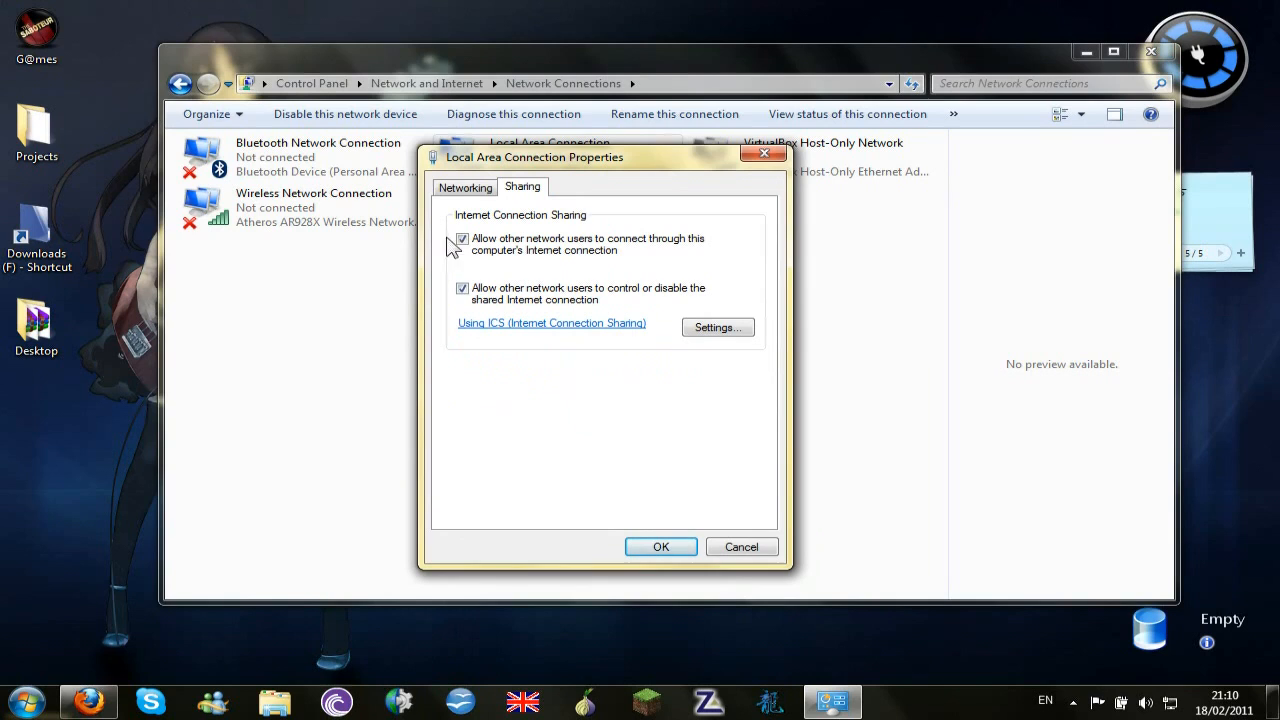
click(660, 548)
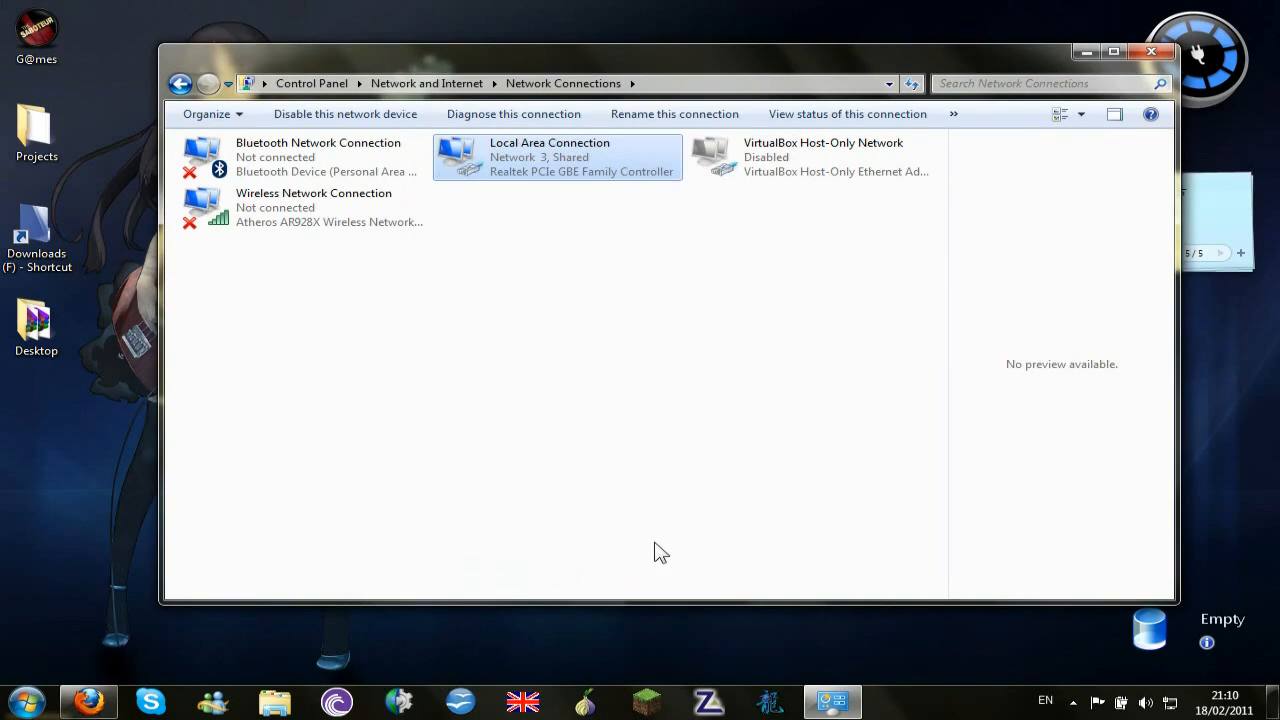
Recheck Local Area Connection's sharing options are still ticked, accept, and close Network Connections
right_click(556, 156)
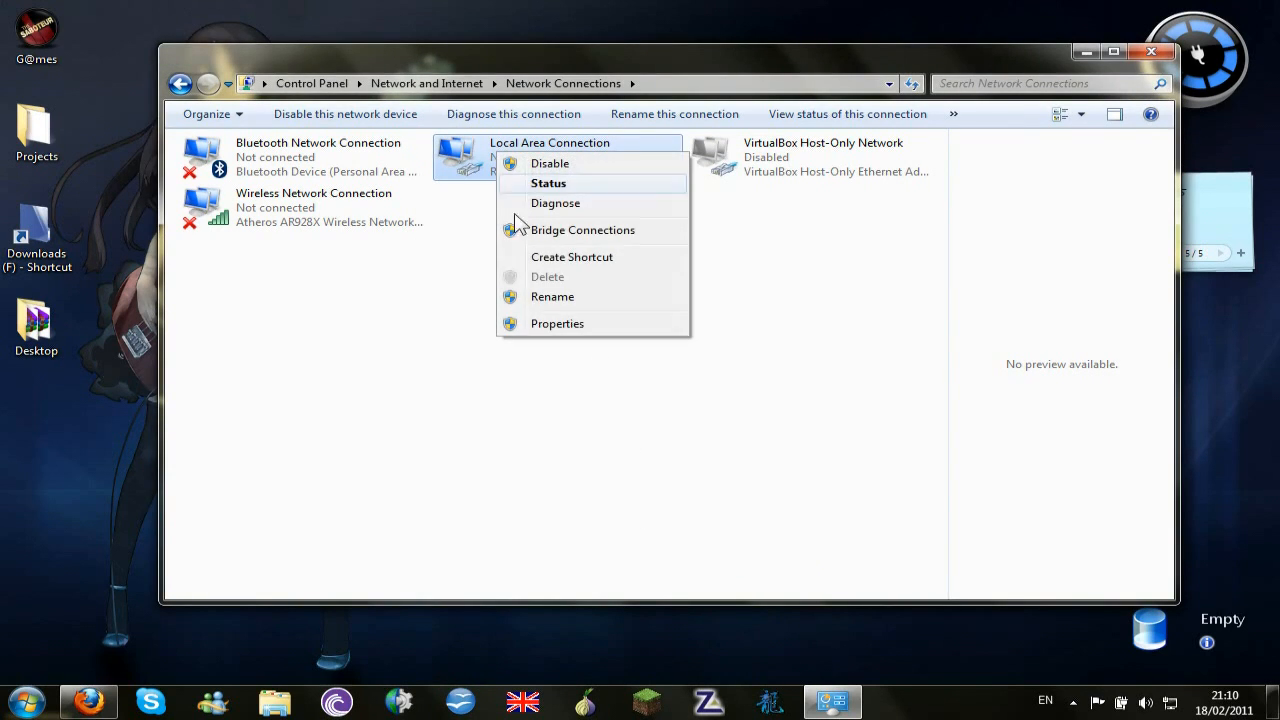
click(556, 324)
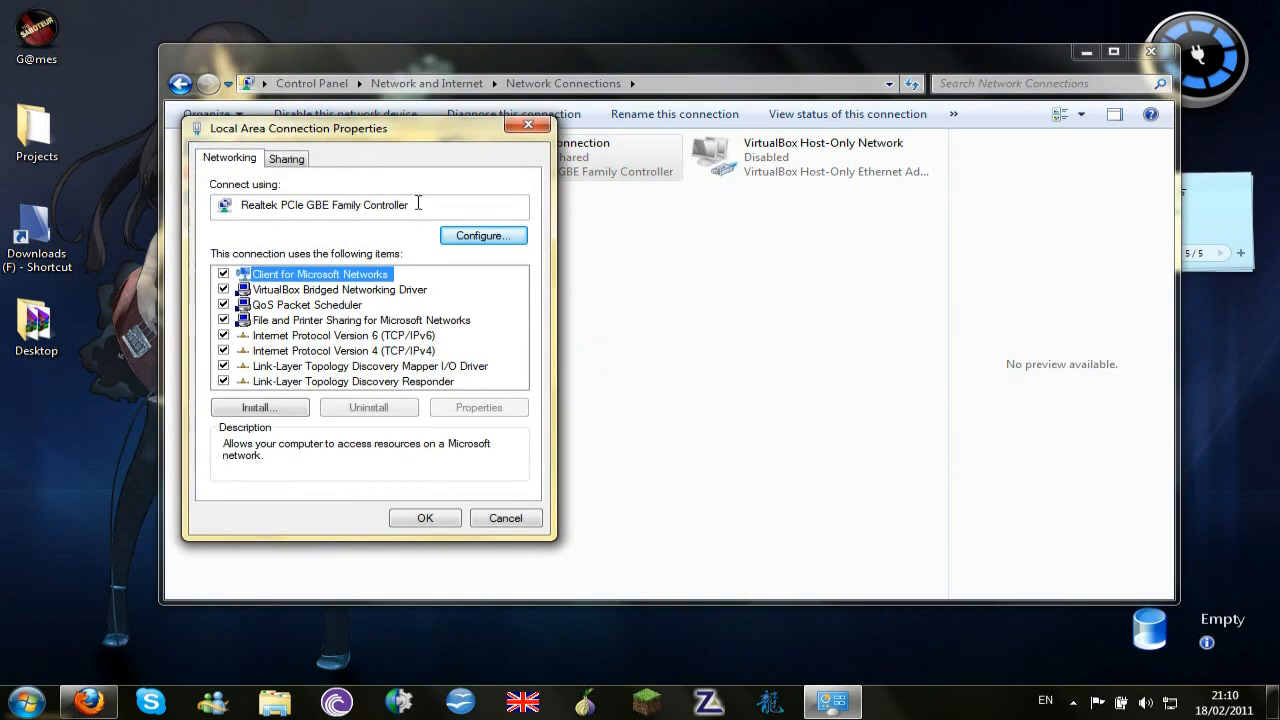
click(288, 158)
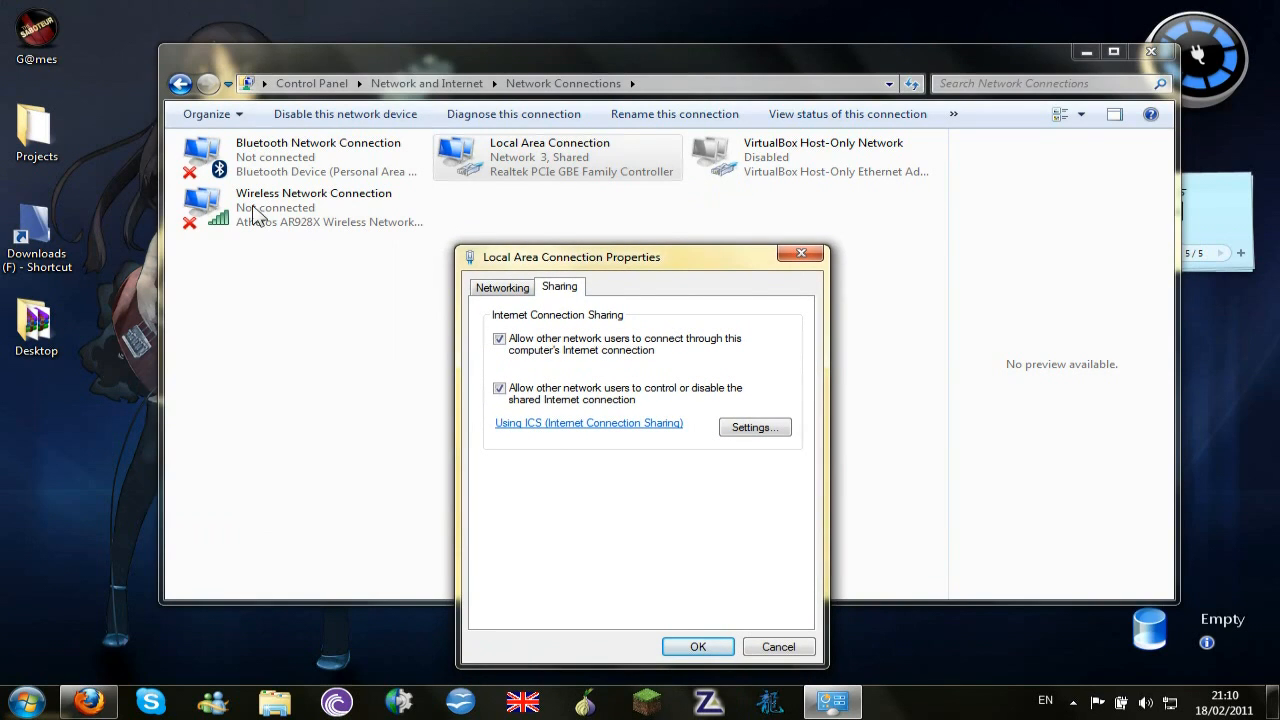
drag(570, 256, 548, 236)
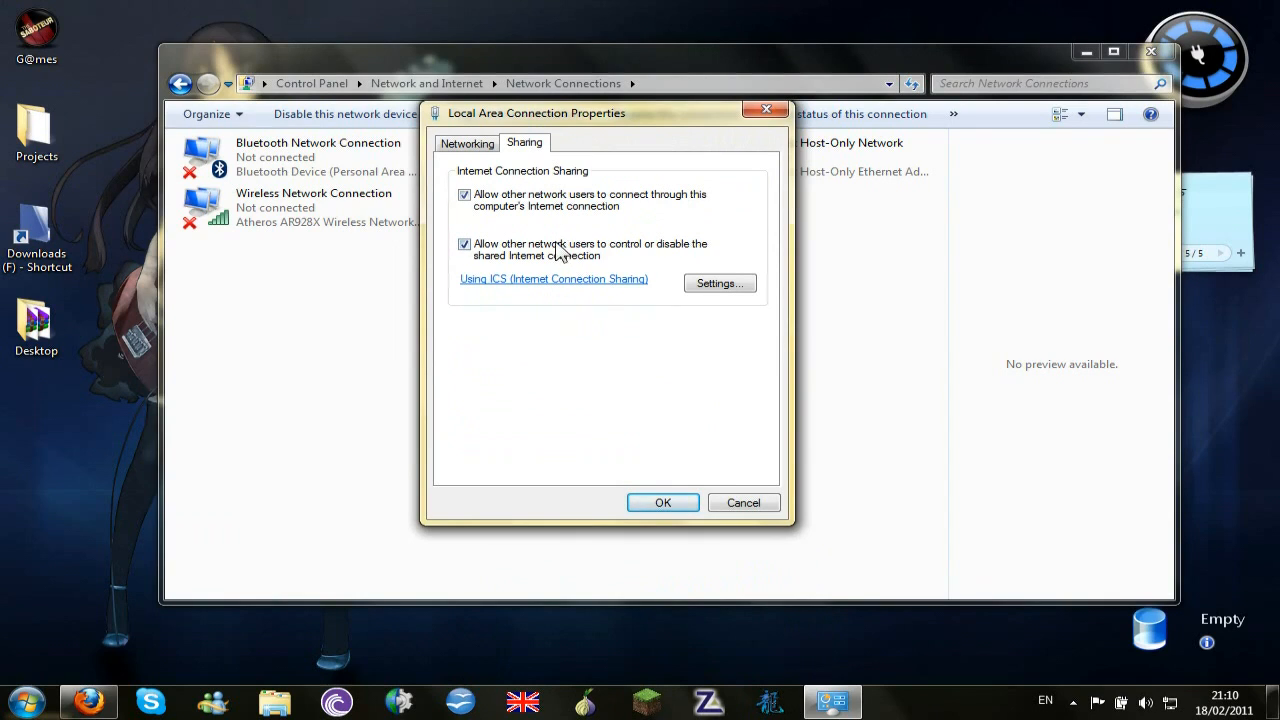
mouse_move(280, 230)
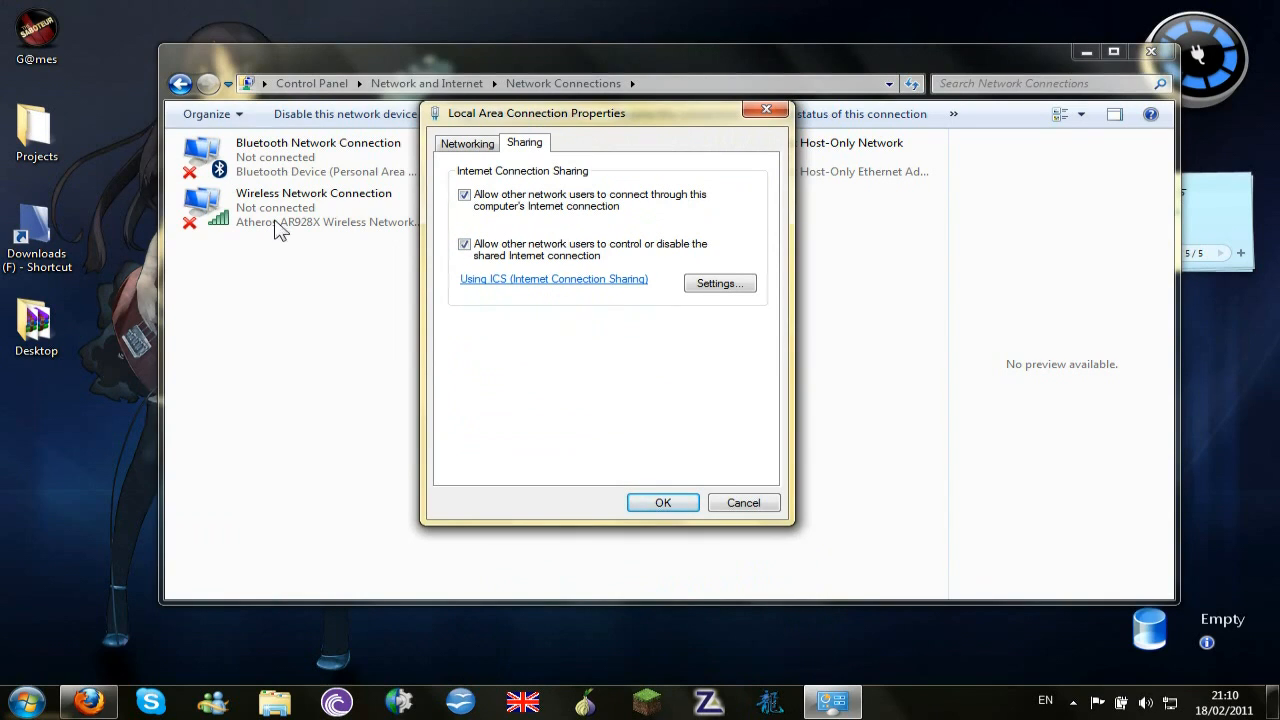
mouse_move(262, 220)
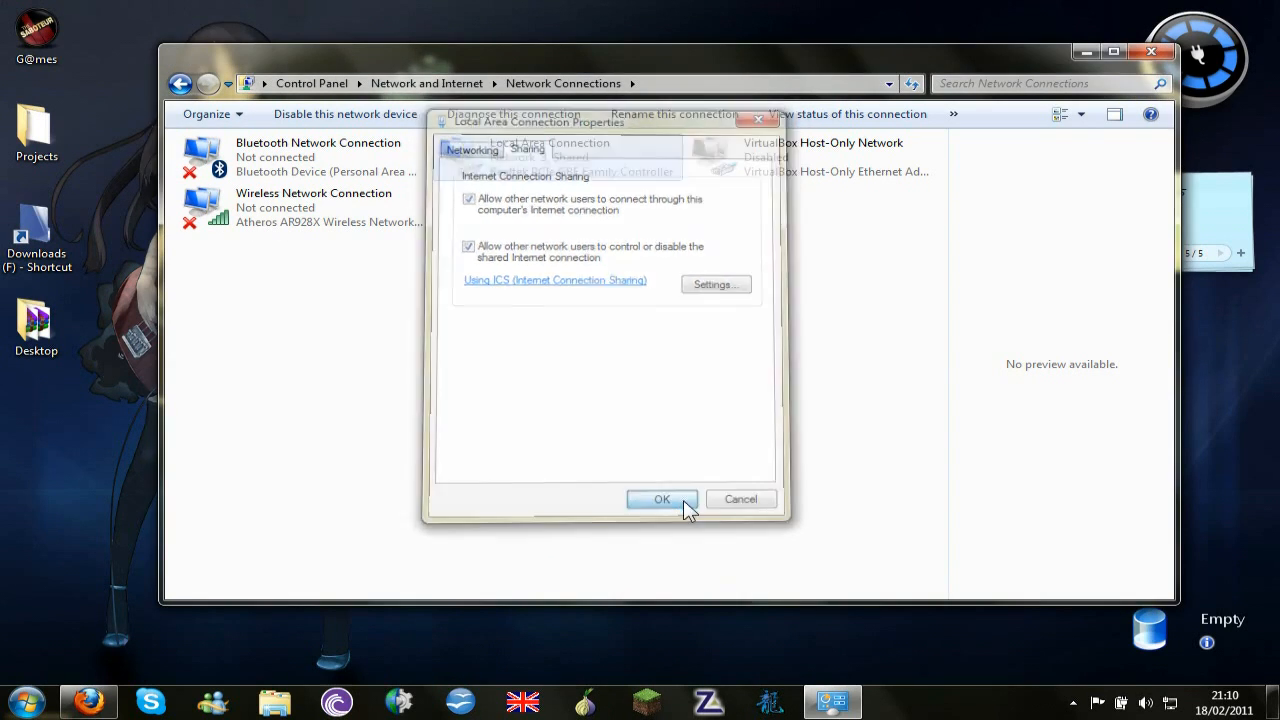
click(660, 500)
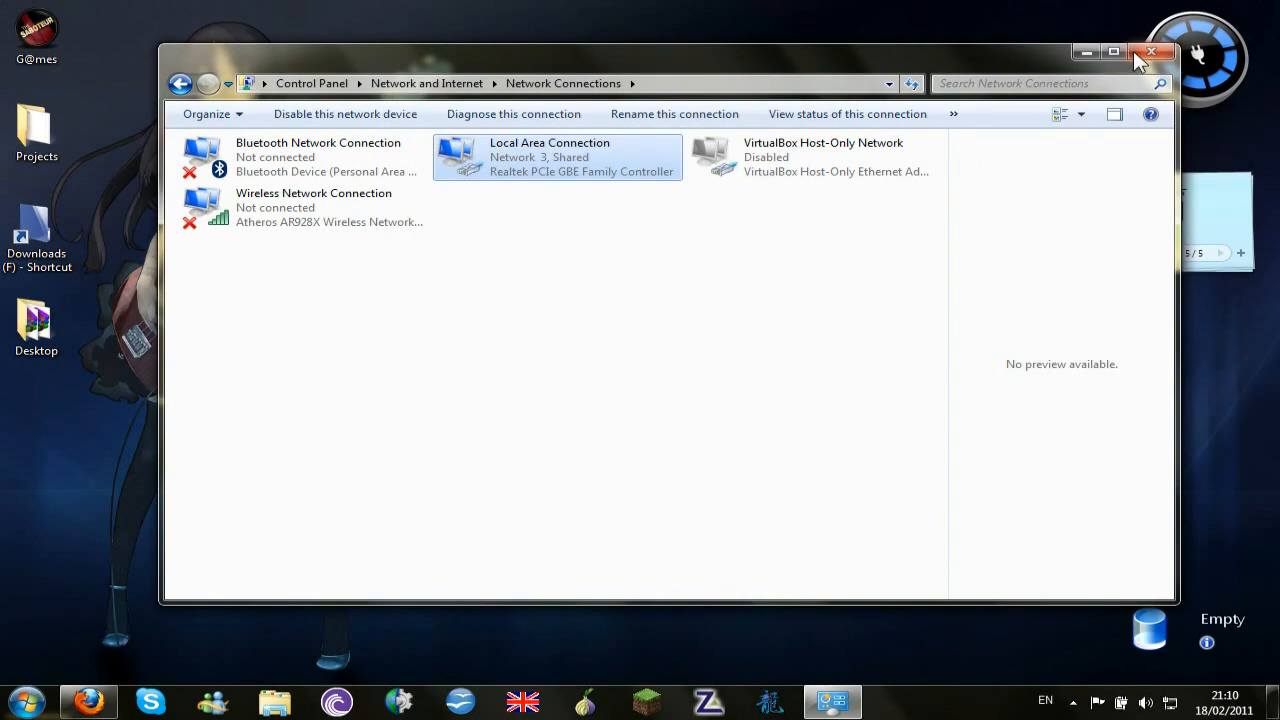
click(1152, 52)
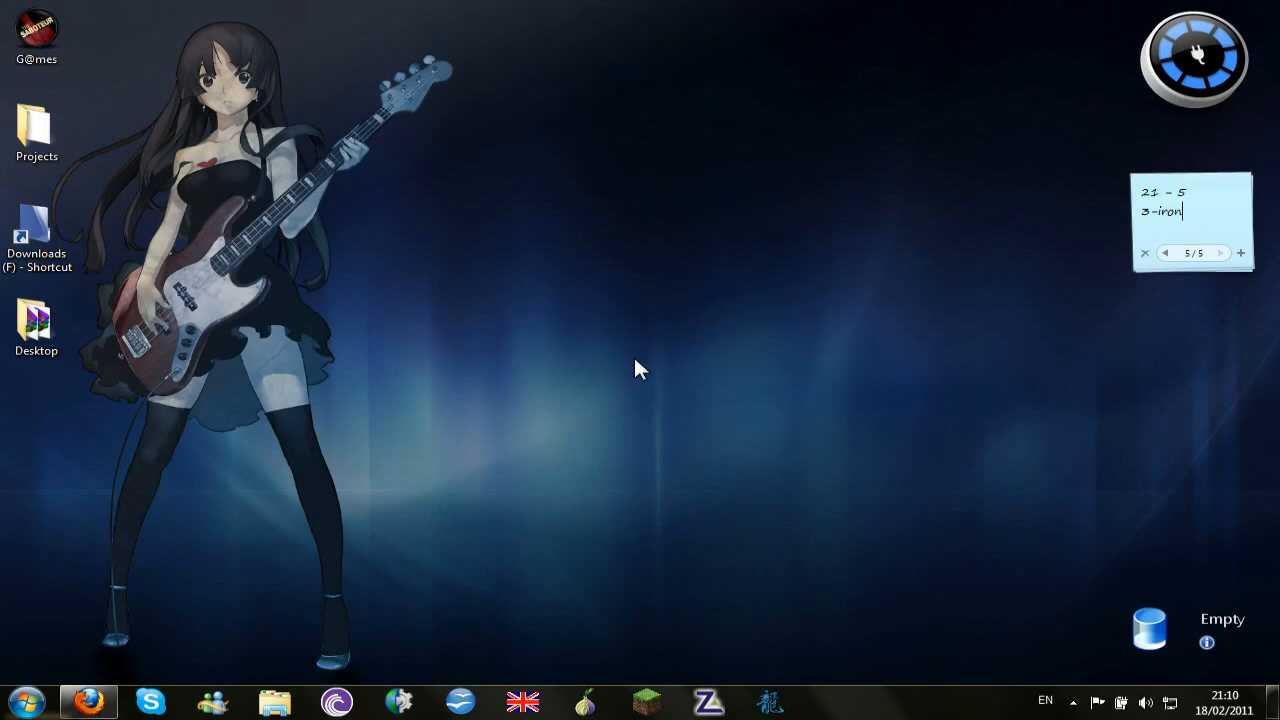